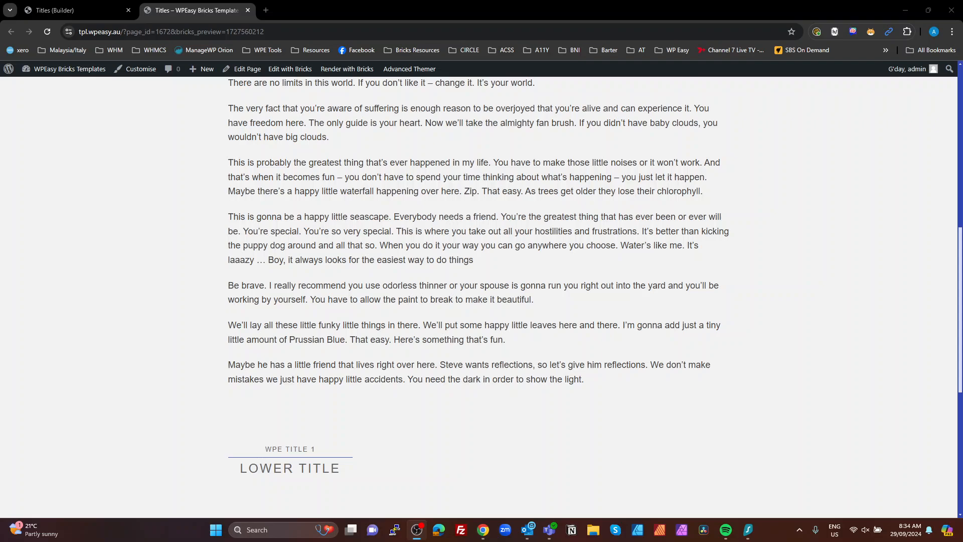
Switch to the Builder tab and scroll down through the page content.
drag(337, 231, 374, 299)
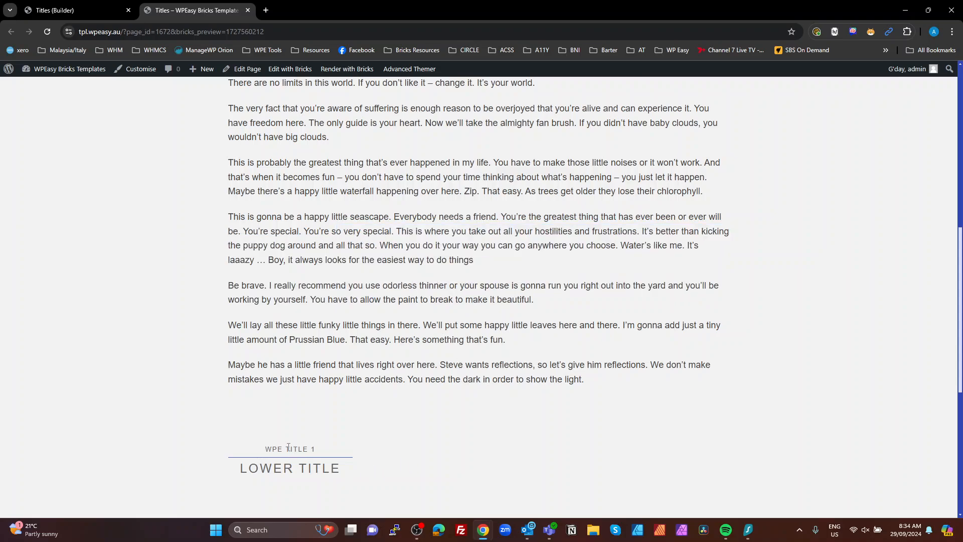
double_click(286, 449)
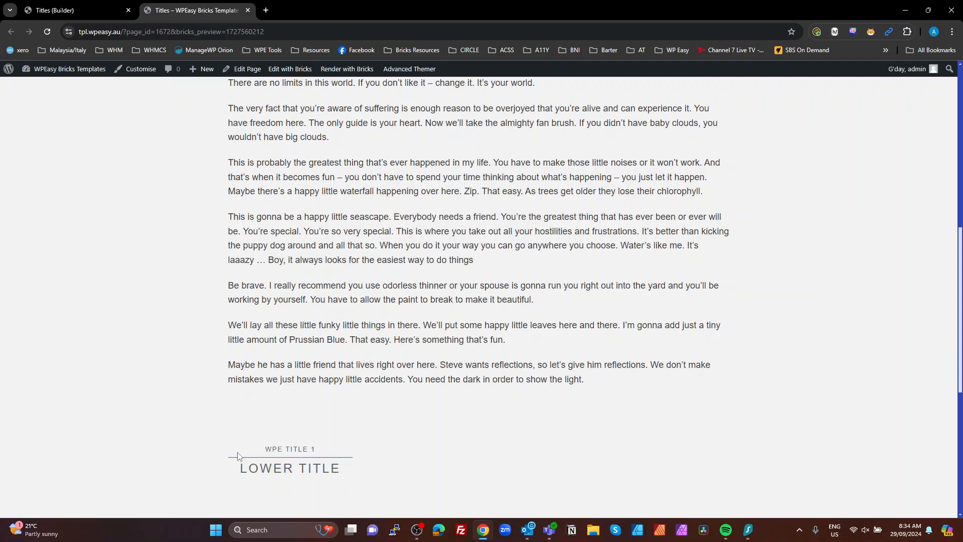
mouse_move(427, 472)
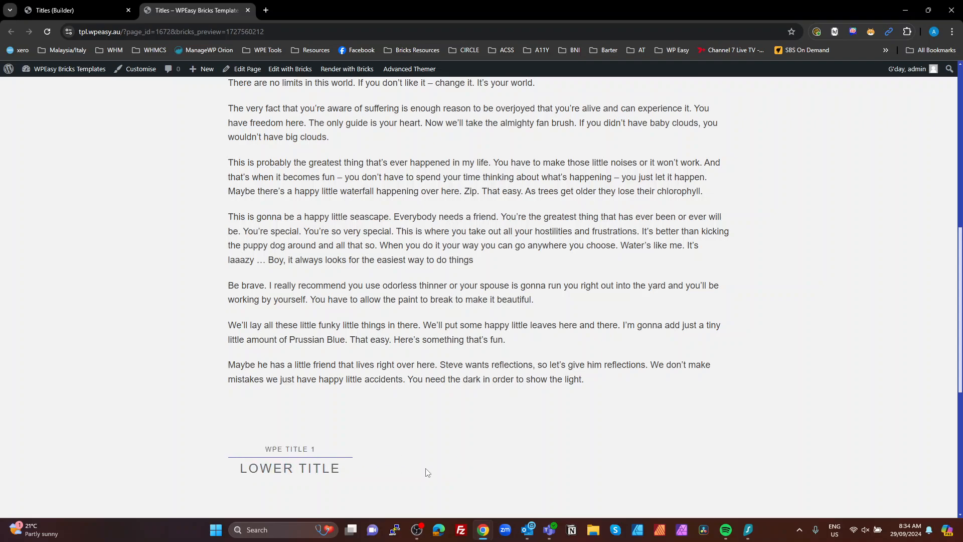
scroll(down, 3)
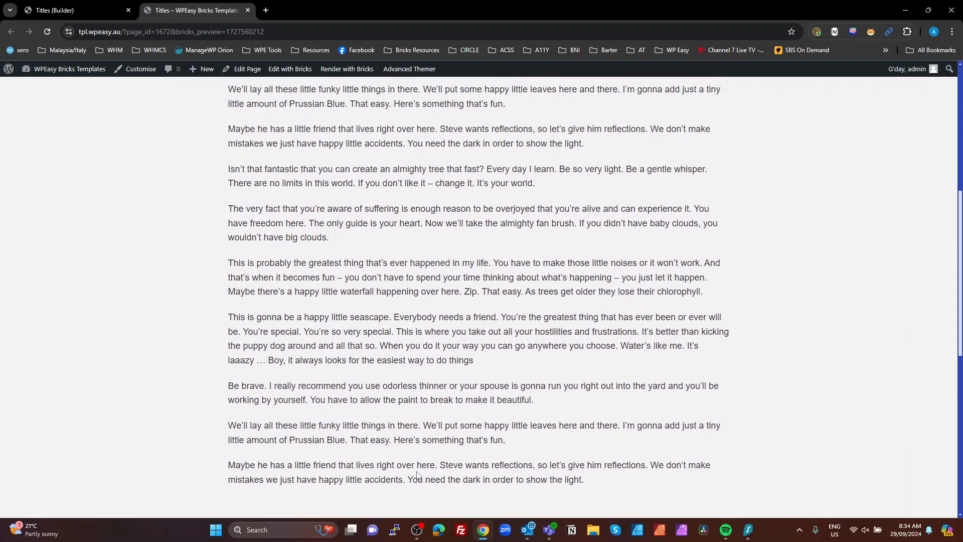
scroll(down, 3)
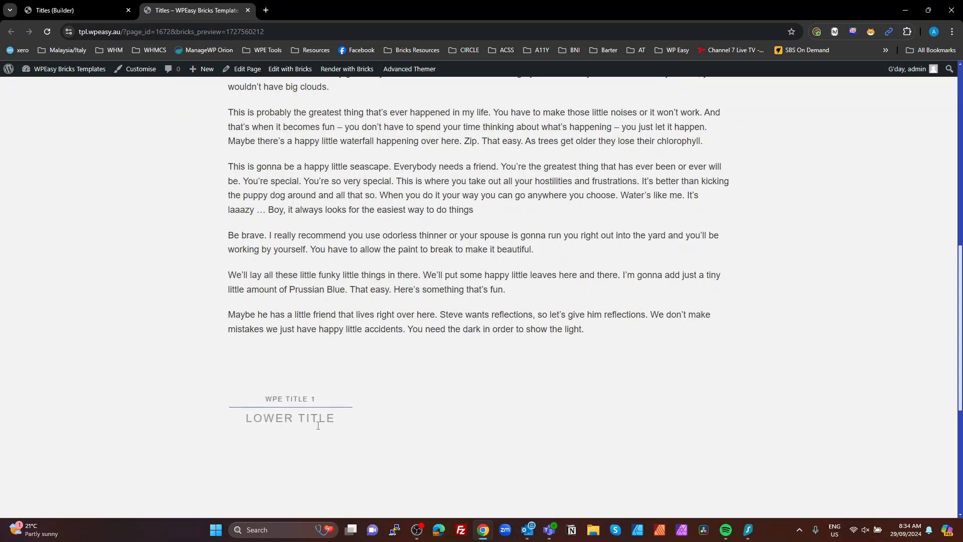
scroll(down, 3)
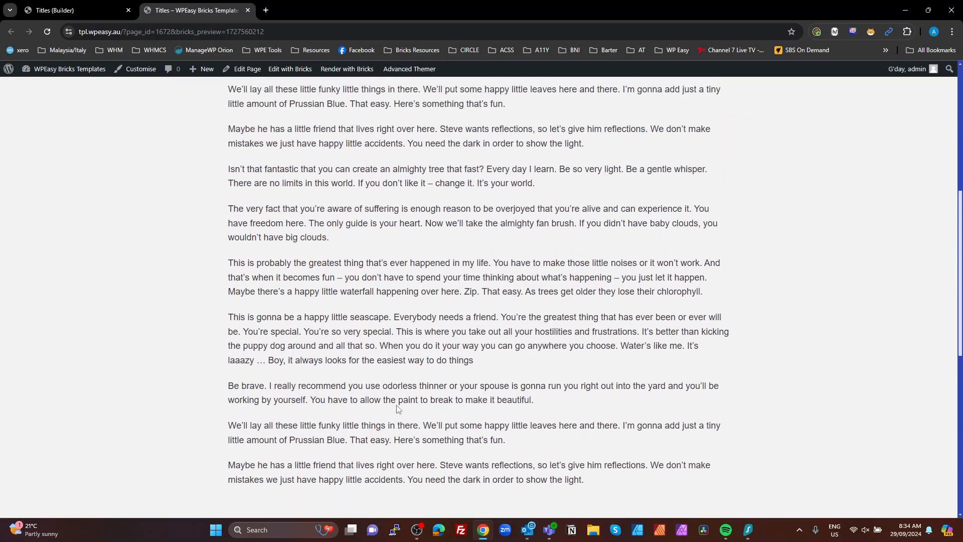
scroll(down, 3)
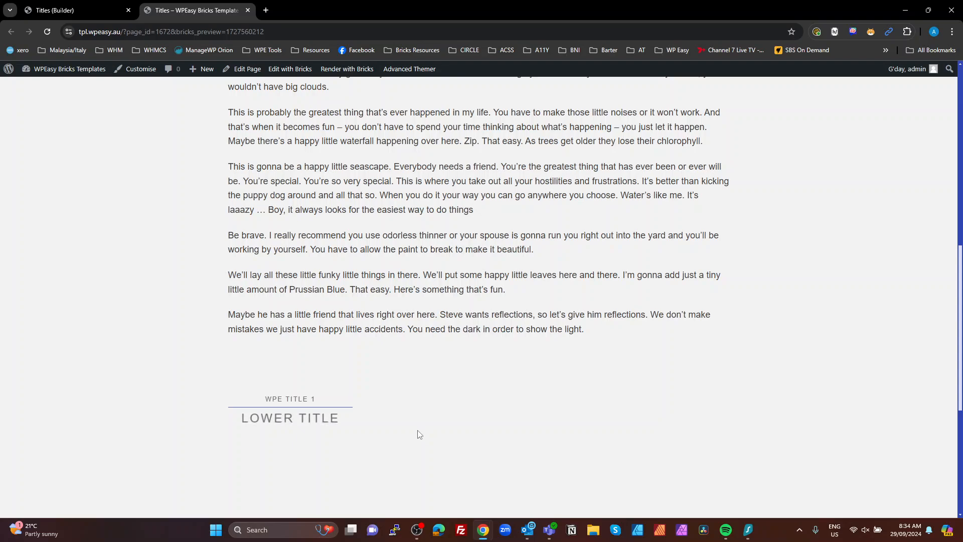
scroll(down, 3)
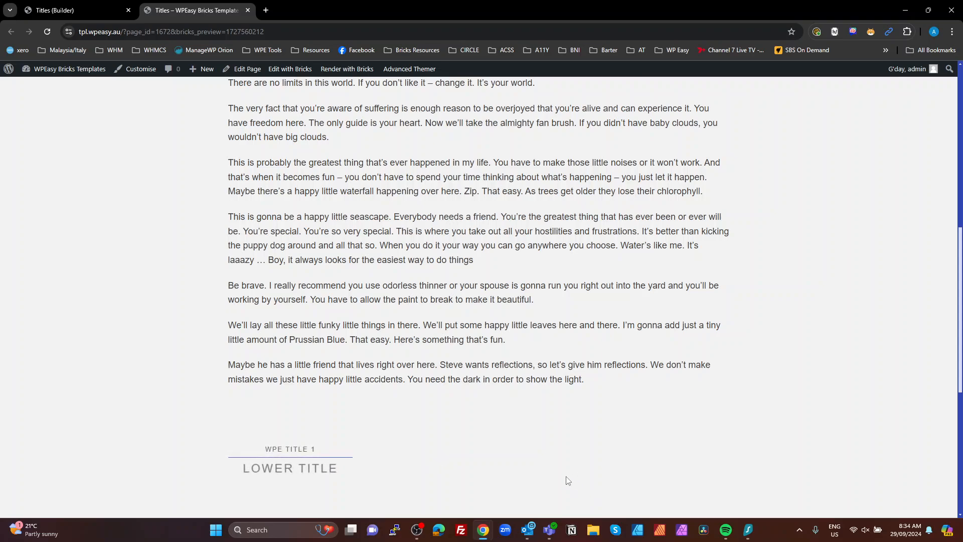
scroll(down, 3)
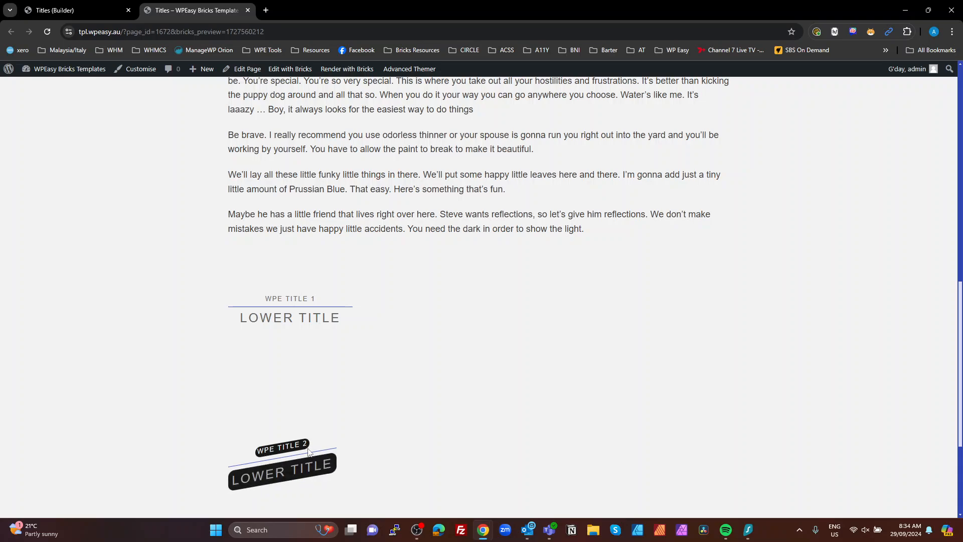
mouse_move(302, 468)
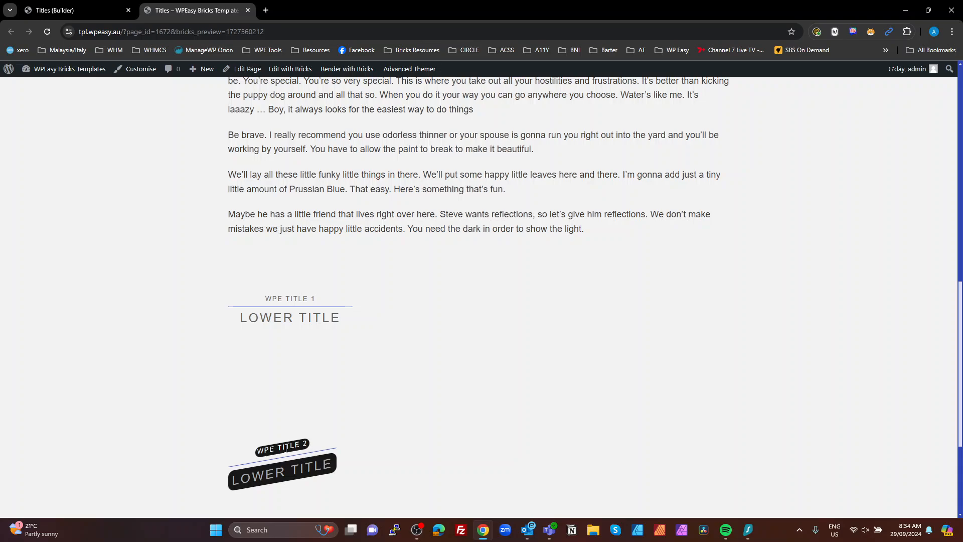
mouse_move(379, 460)
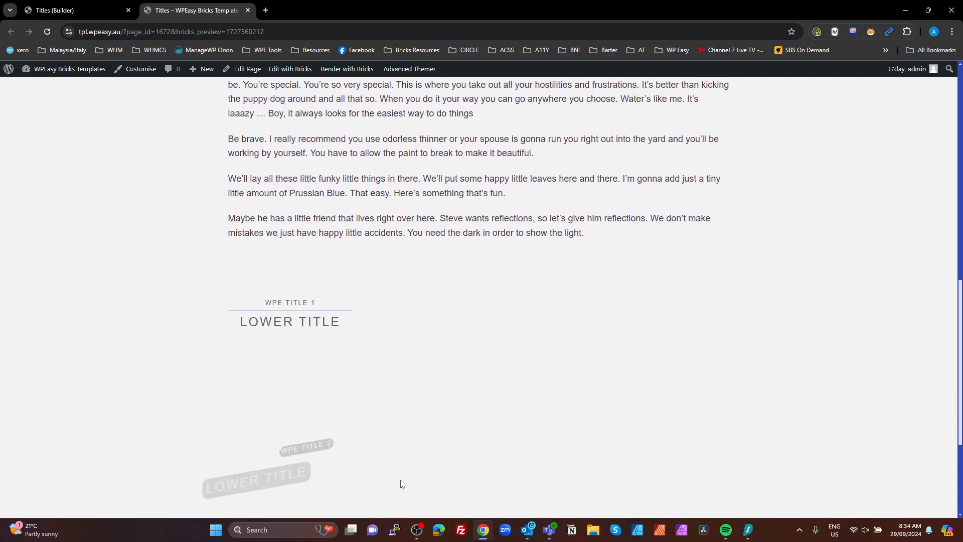
scroll(down, 3)
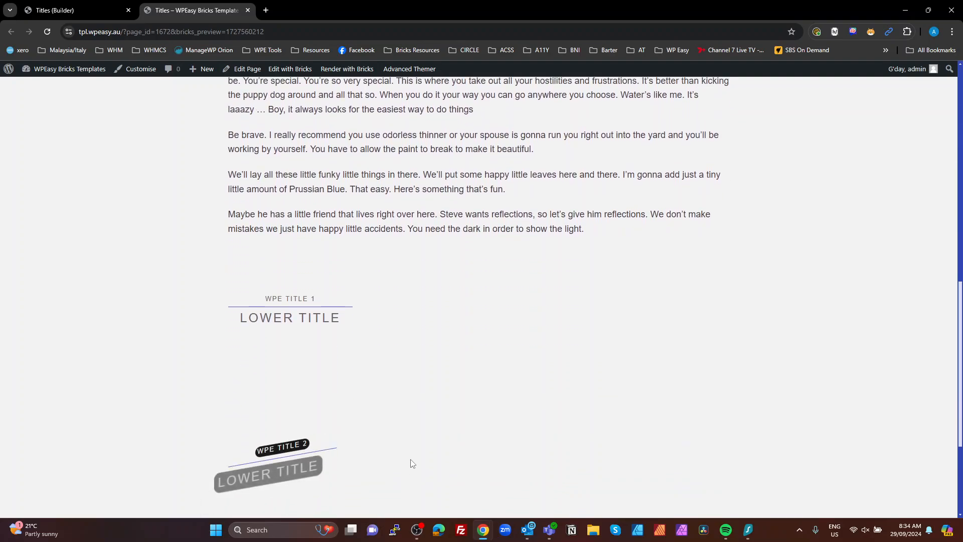
scroll(down, 3)
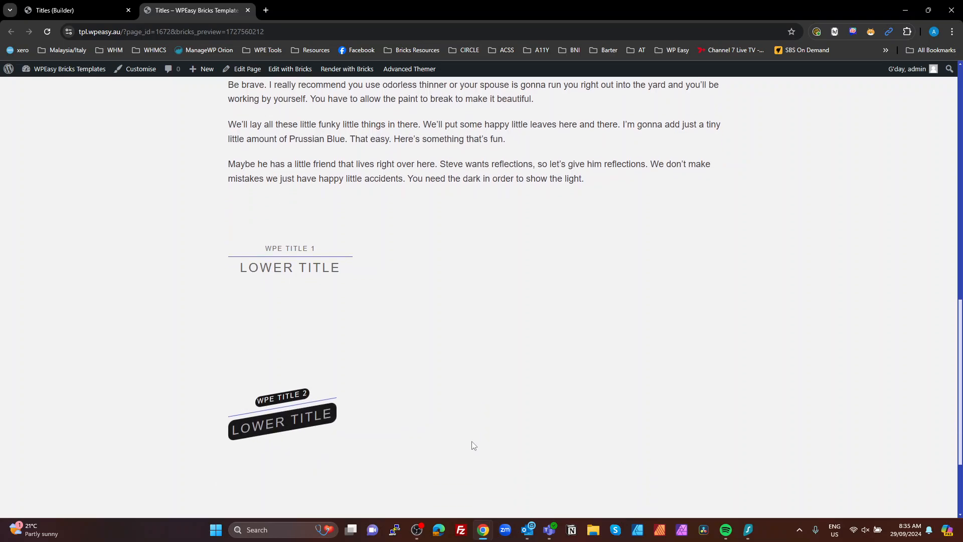
mouse_move(443, 418)
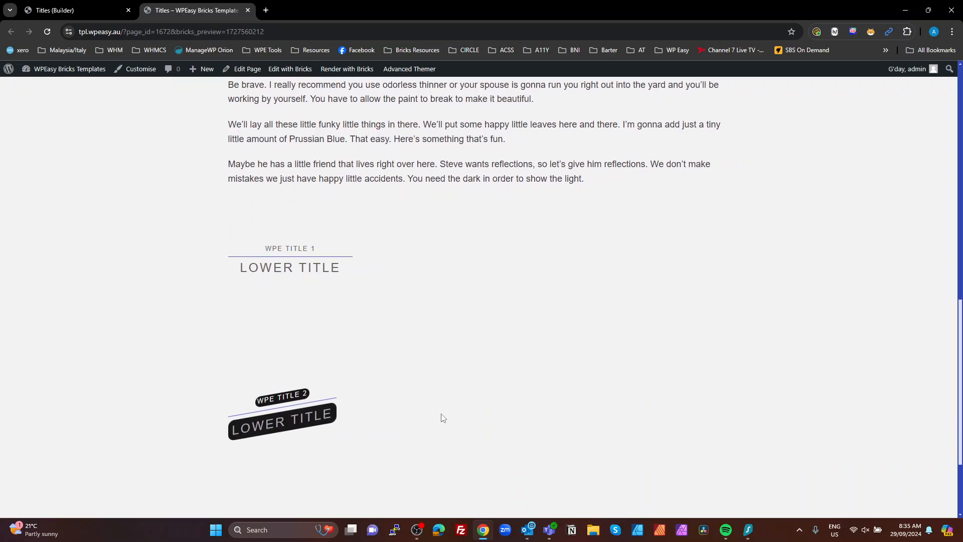
scroll(down, 3)
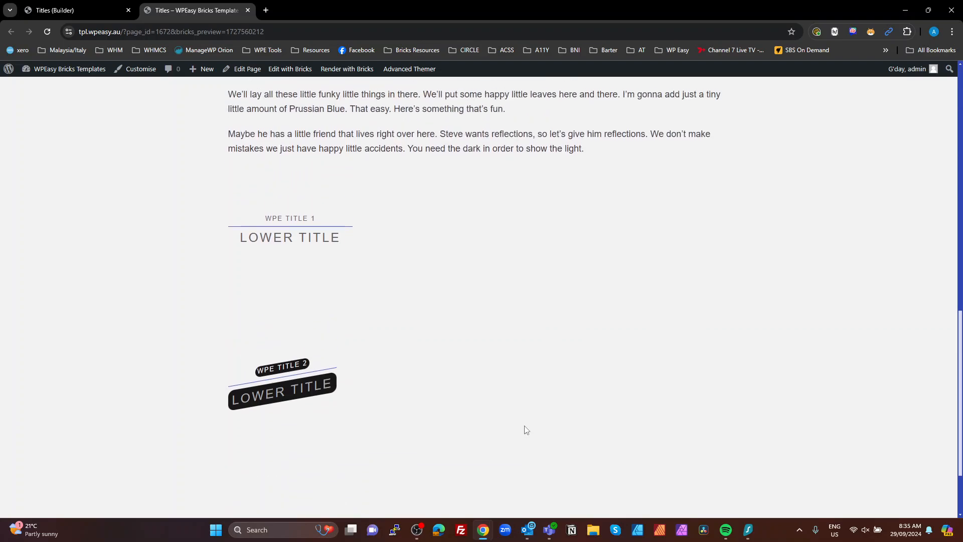
scroll(down, 3)
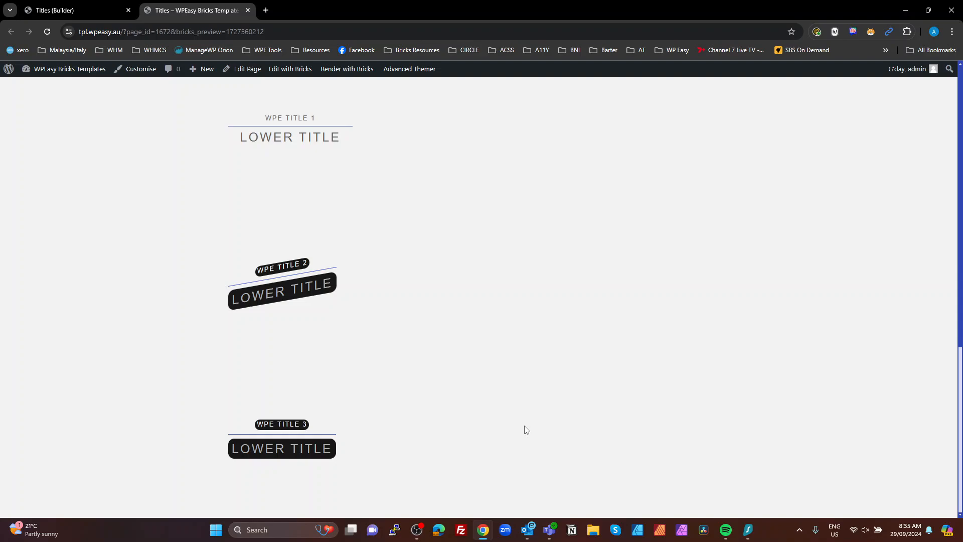
scroll(down, 3)
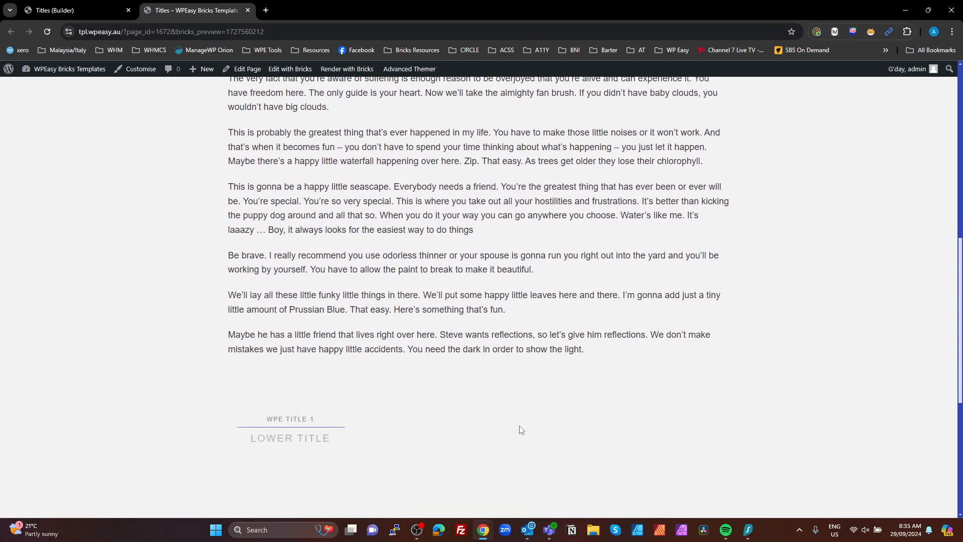
scroll(down, 3)
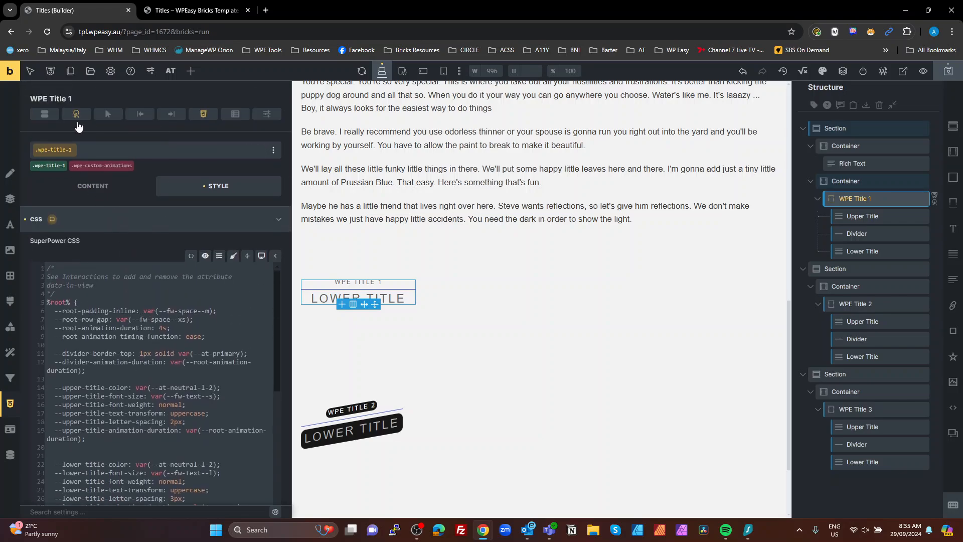
mouse_move(76, 114)
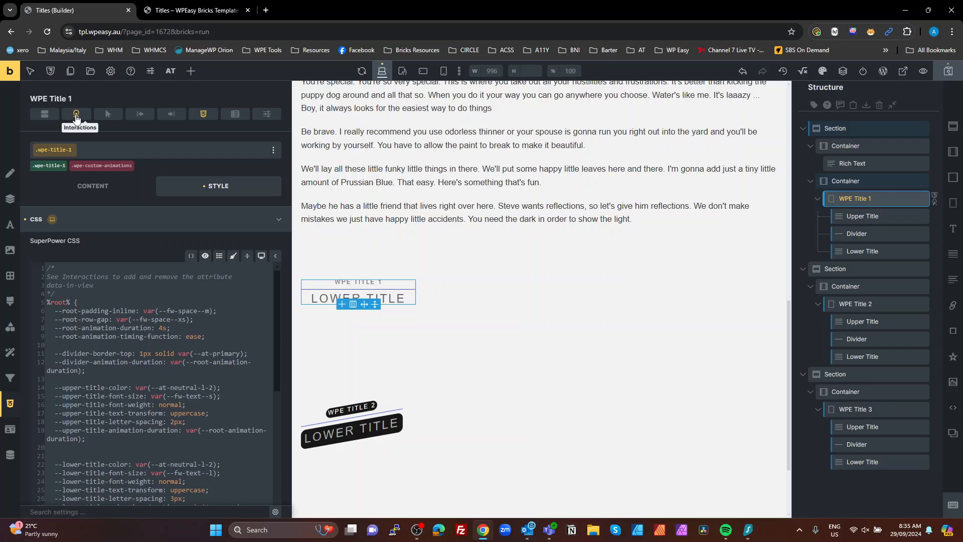
Show WPE Title 1's interactions and the Enter viewport rule setting data-in-view, then collapse it.
click(76, 115)
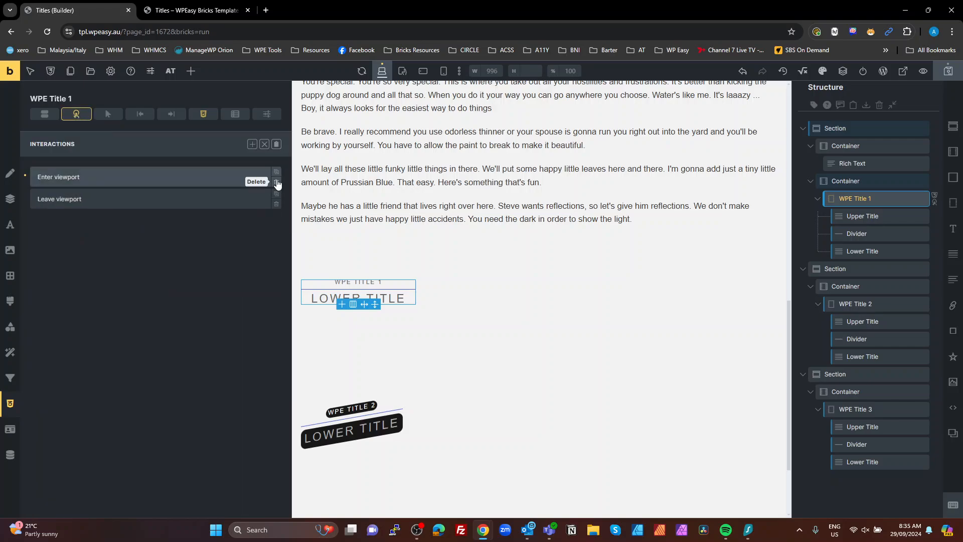
click(58, 176)
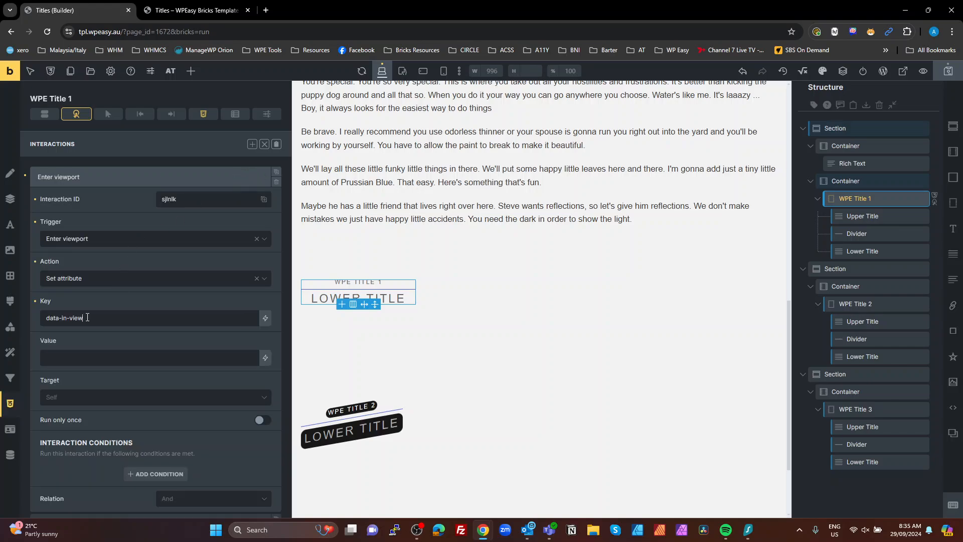
double_click(64, 318)
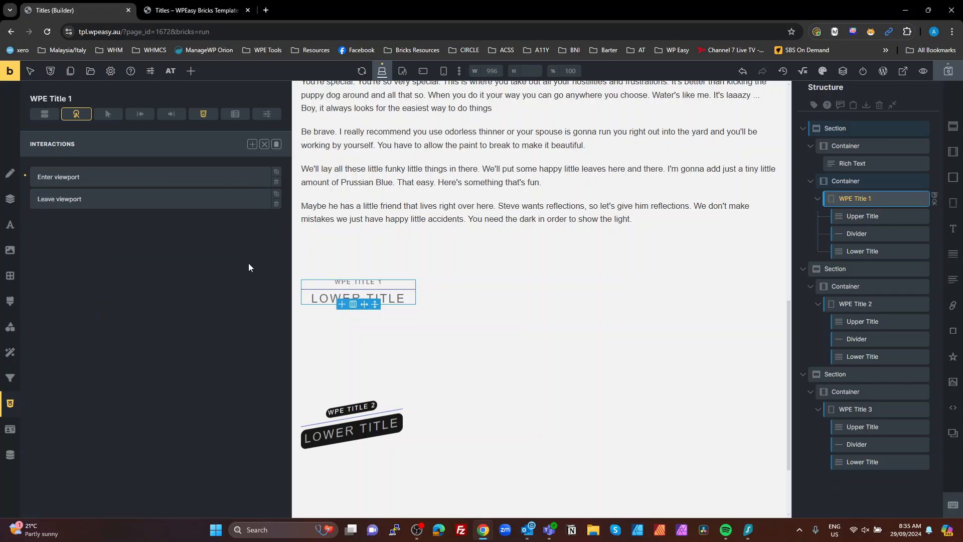
mouse_move(325, 277)
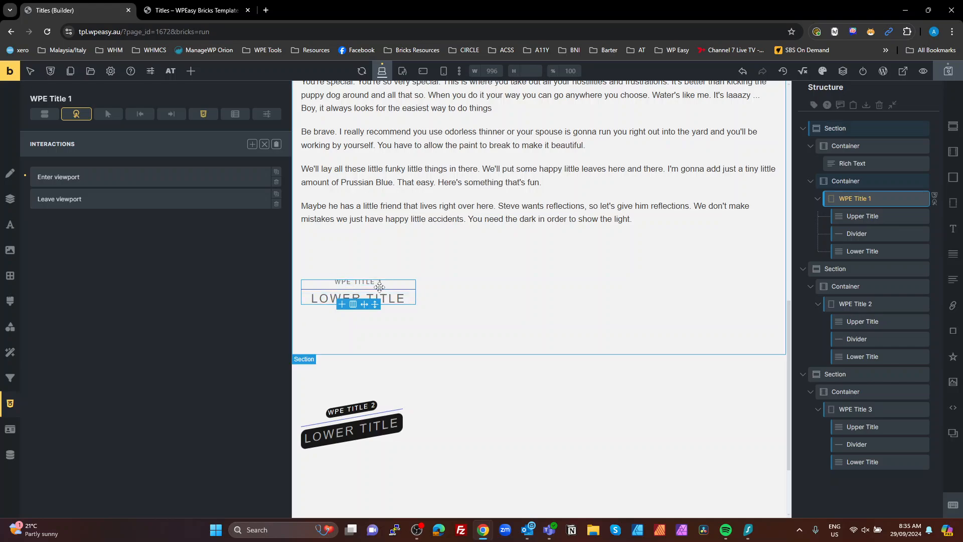
mouse_move(490, 323)
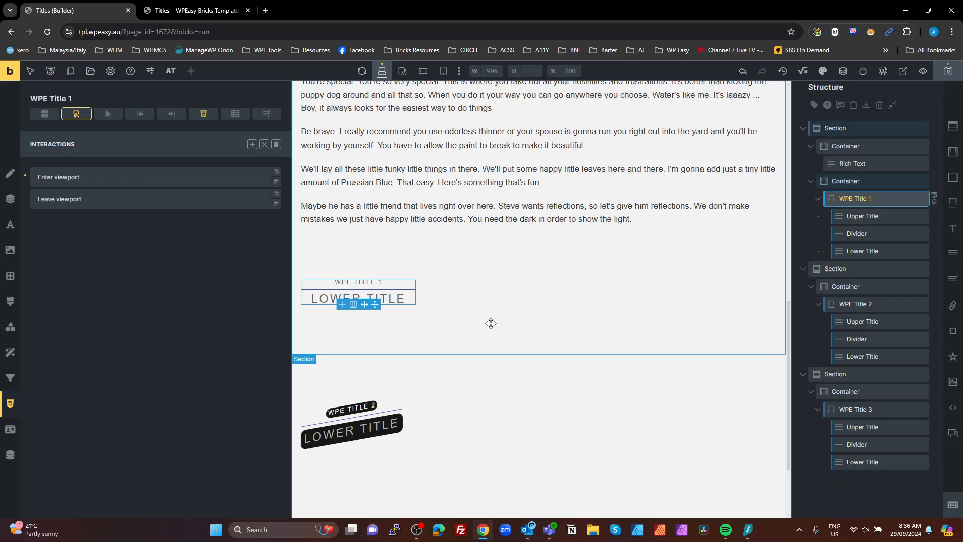
mouse_move(167, 206)
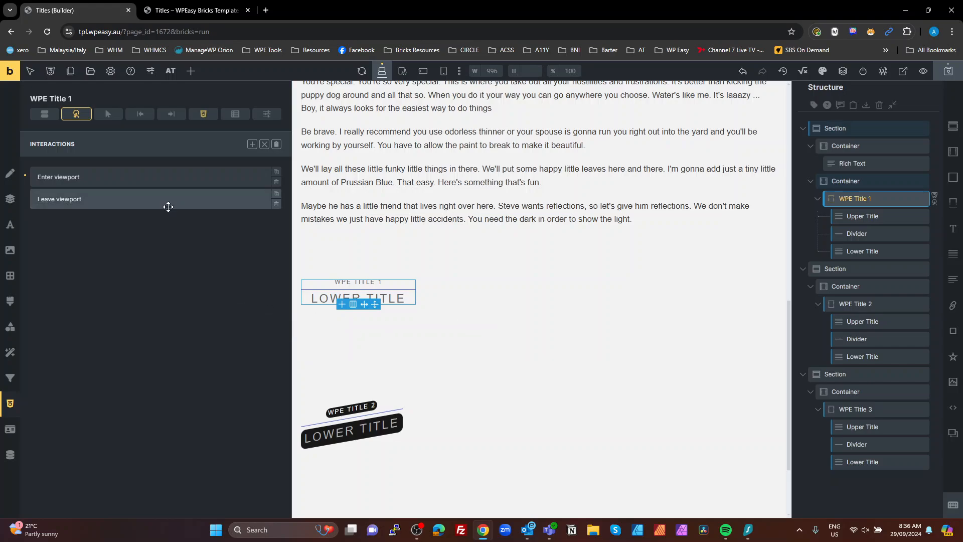
click(58, 177)
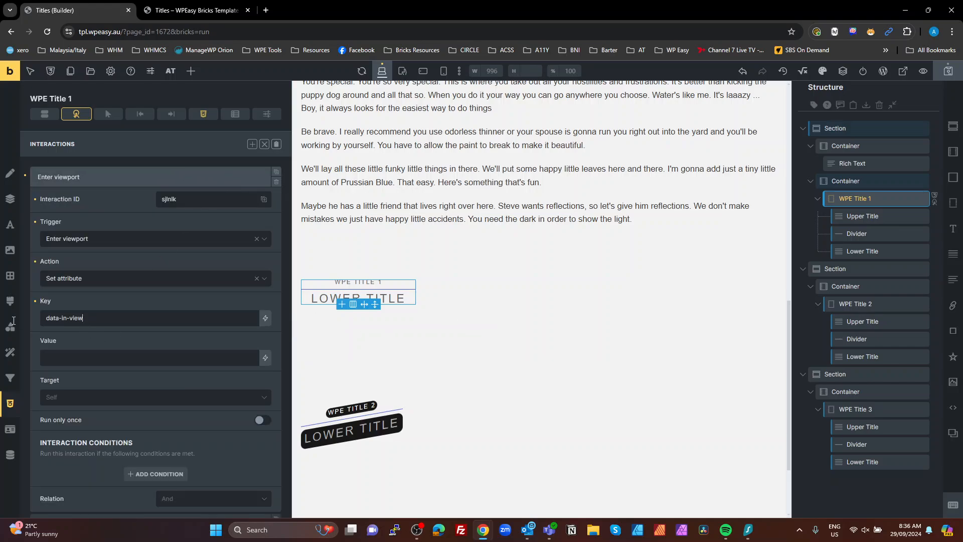
click(58, 177)
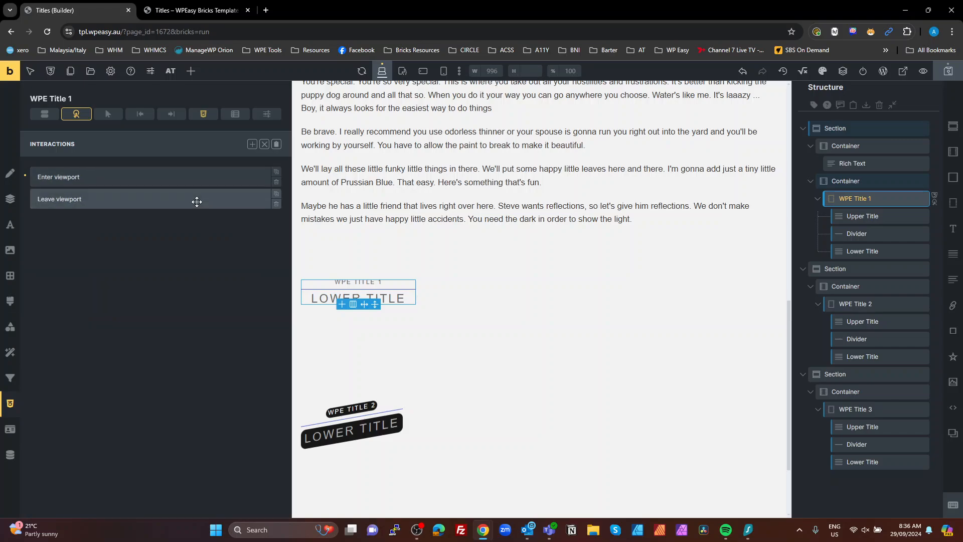
mouse_move(245, 165)
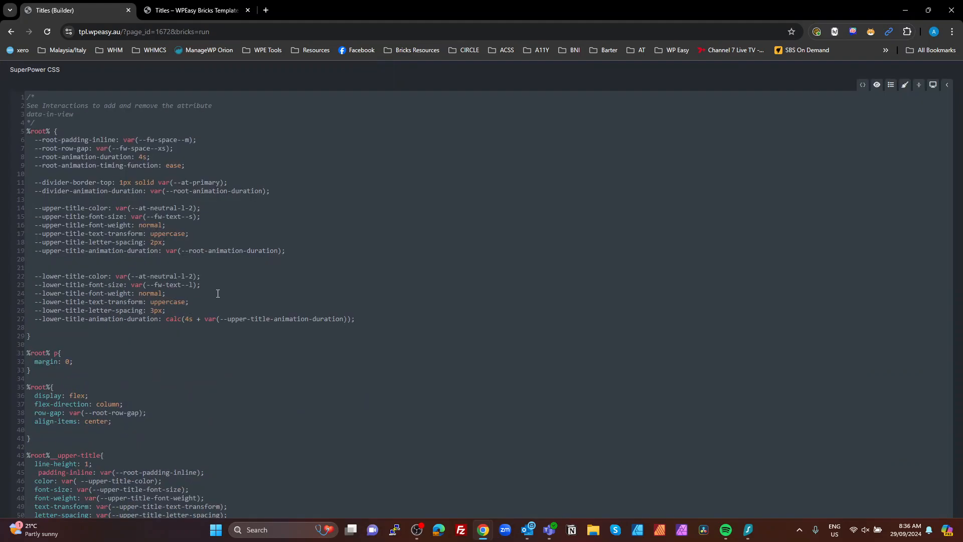
key(ctrl+plus)
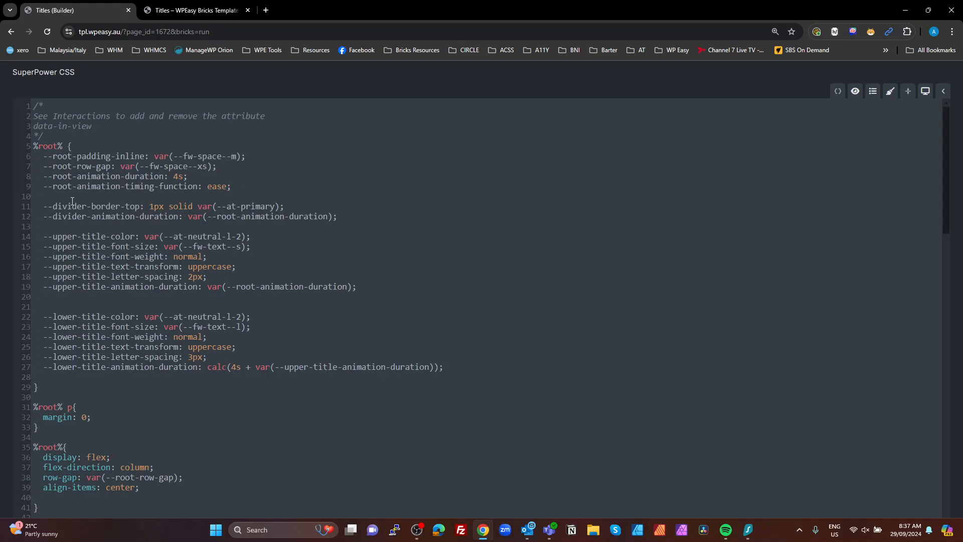
mouse_move(177, 258)
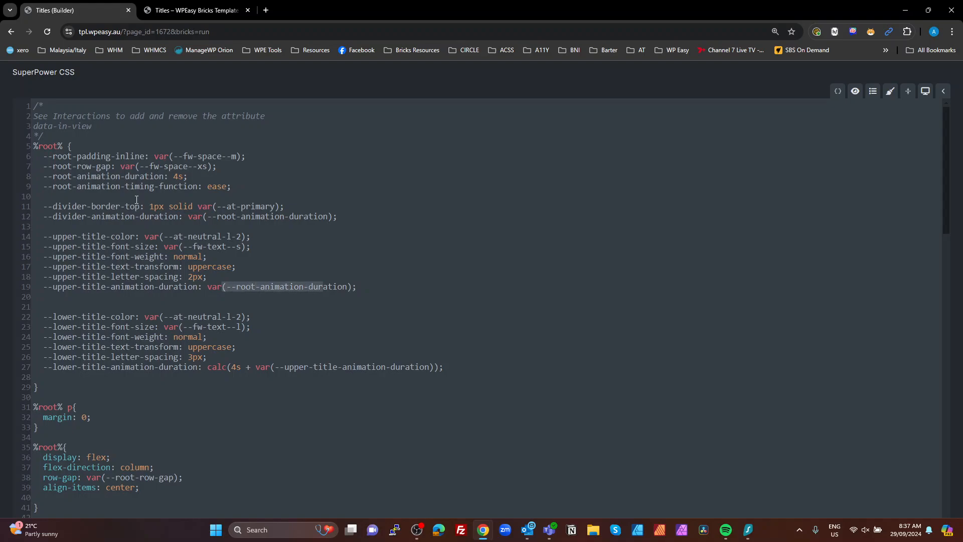
click(361, 309)
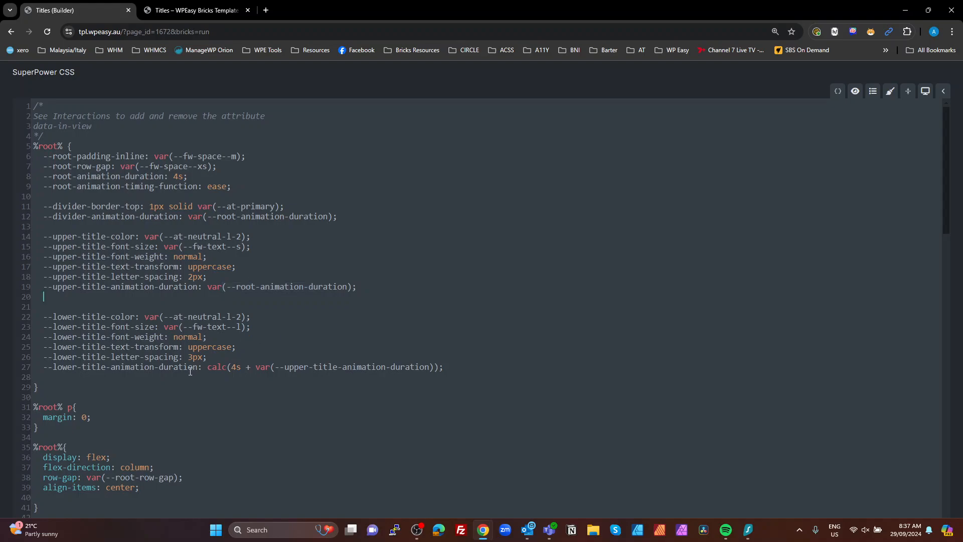
drag(43, 326, 207, 356)
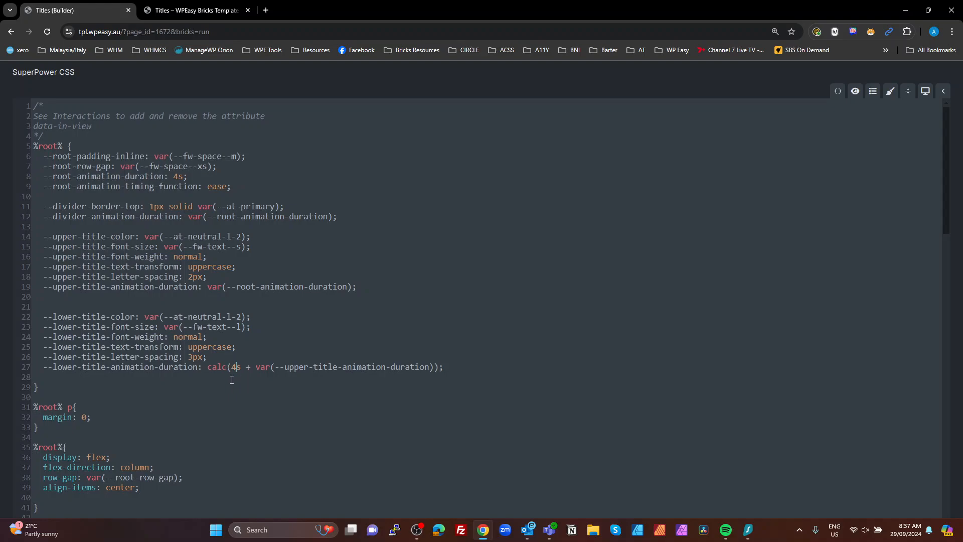
mouse_move(249, 383)
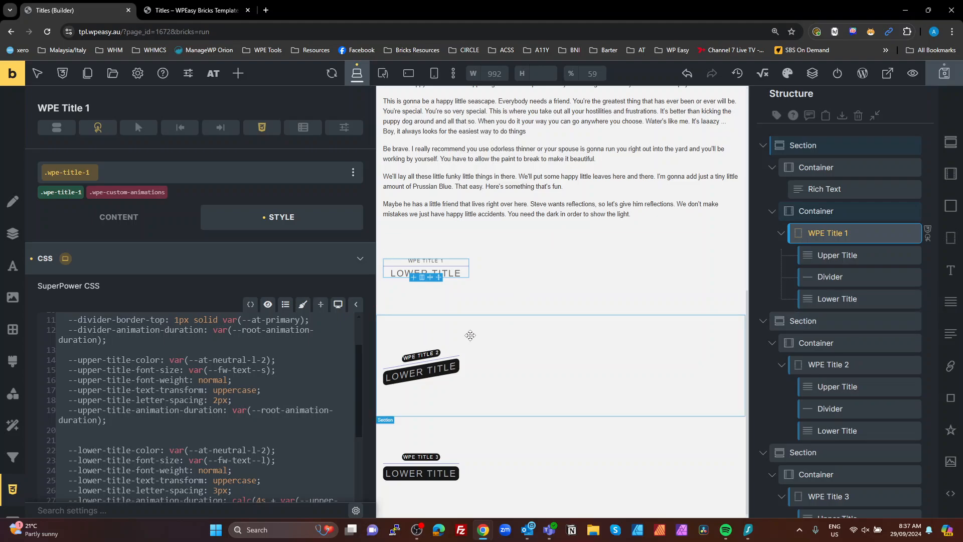
click(337, 304)
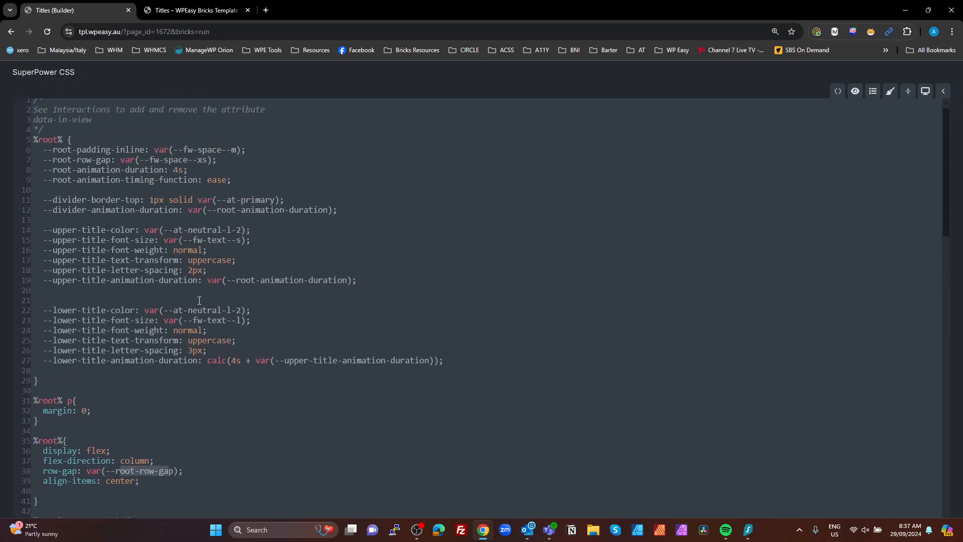
scroll(down, 3)
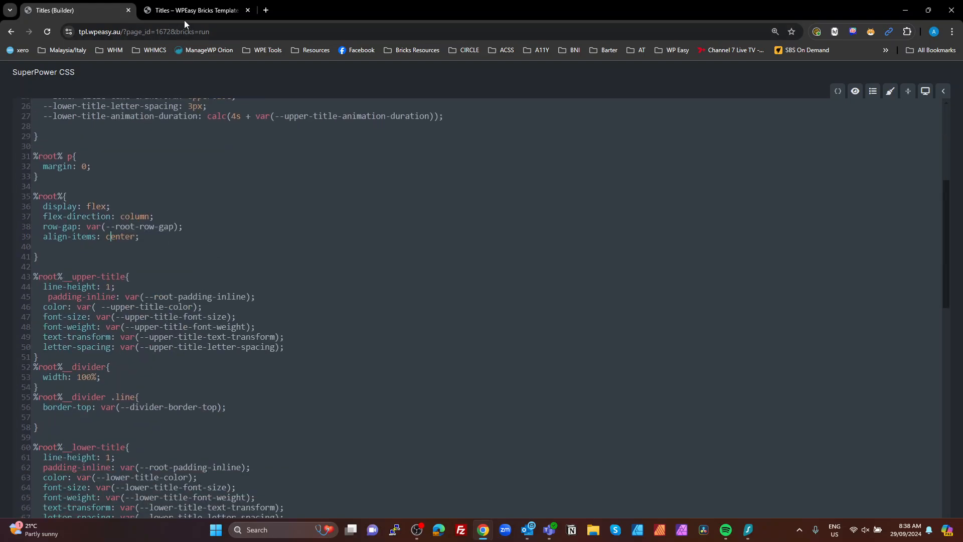
click(195, 10)
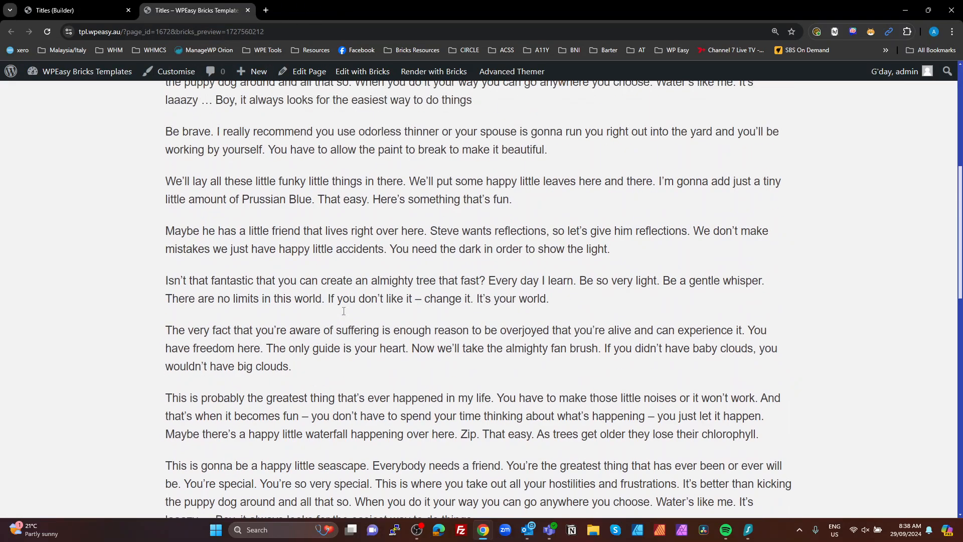
scroll(down, 3)
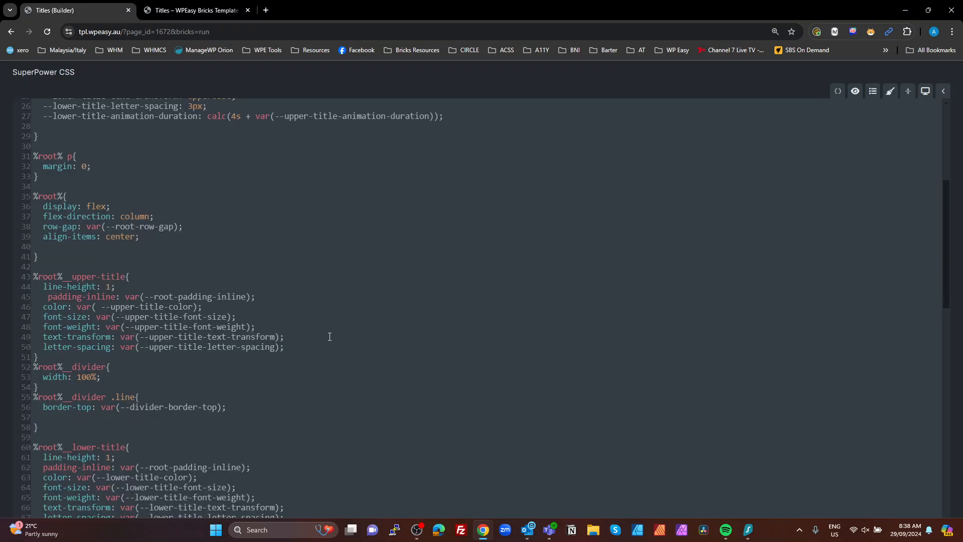
drag(43, 286, 283, 346)
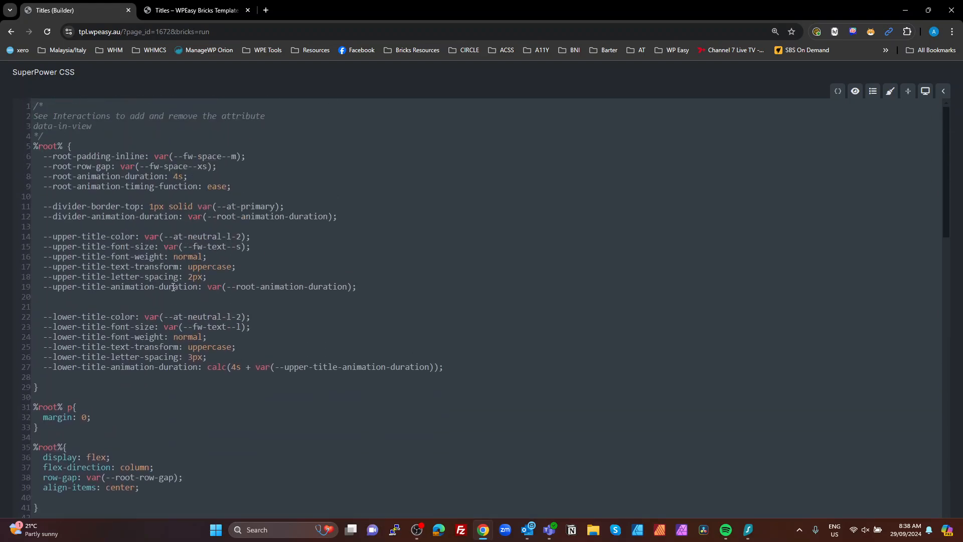
click(76, 407)
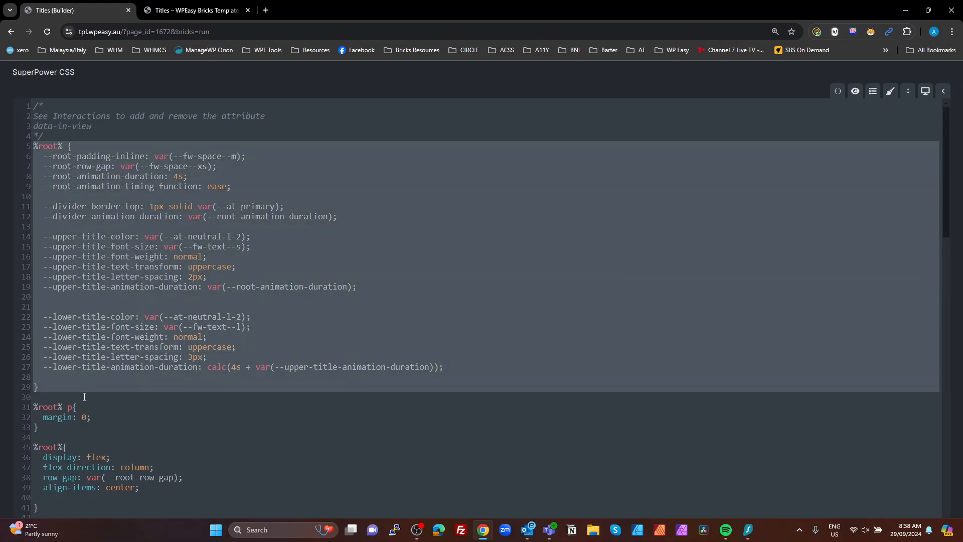
mouse_move(127, 408)
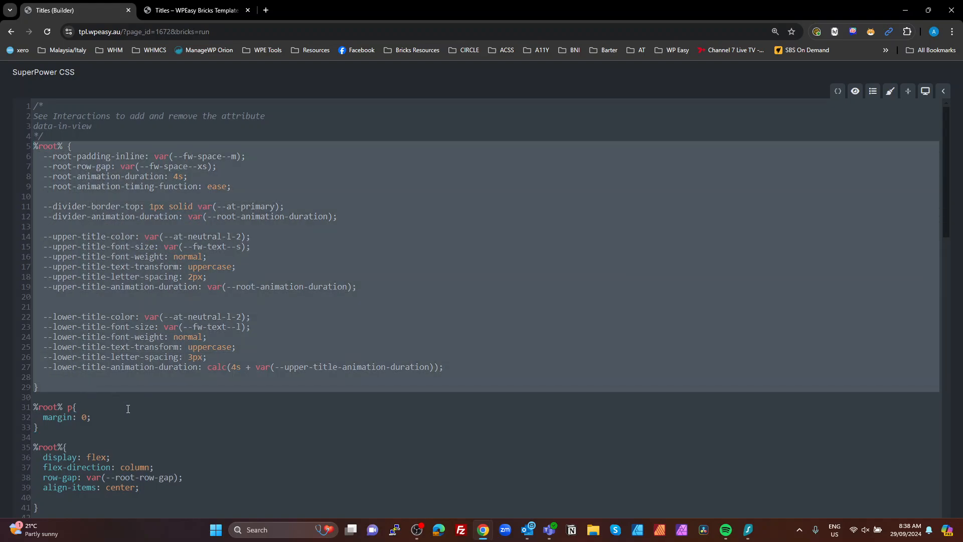
scroll(down, 3)
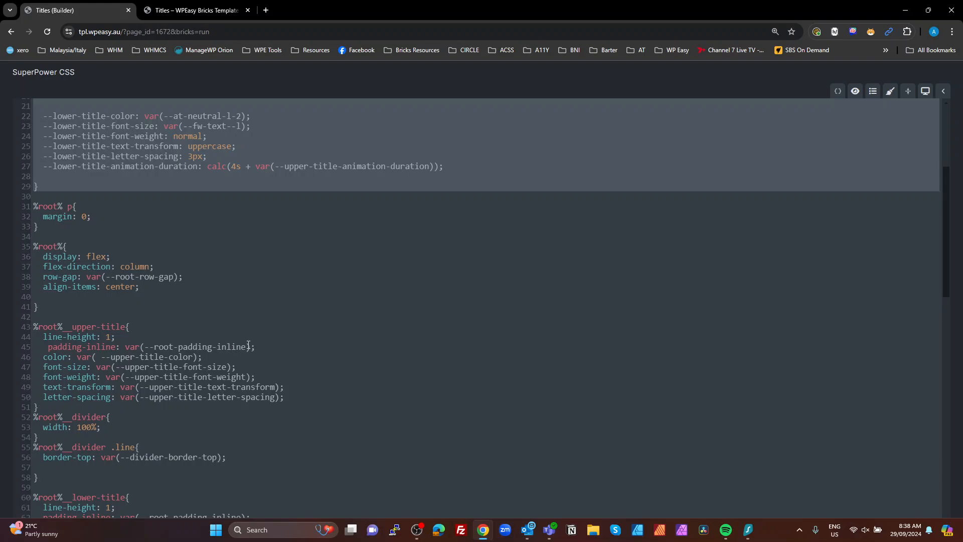
scroll(down, 3)
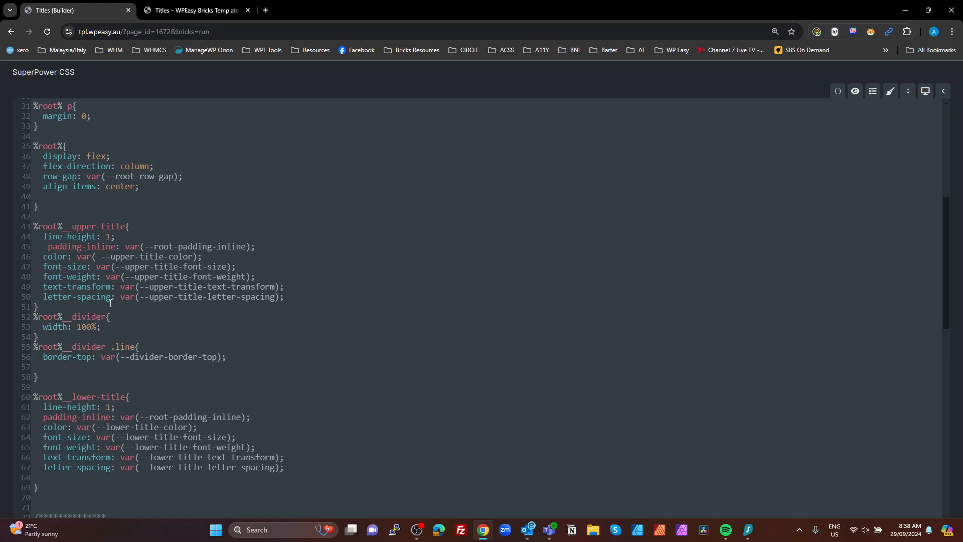
scroll(down, 3)
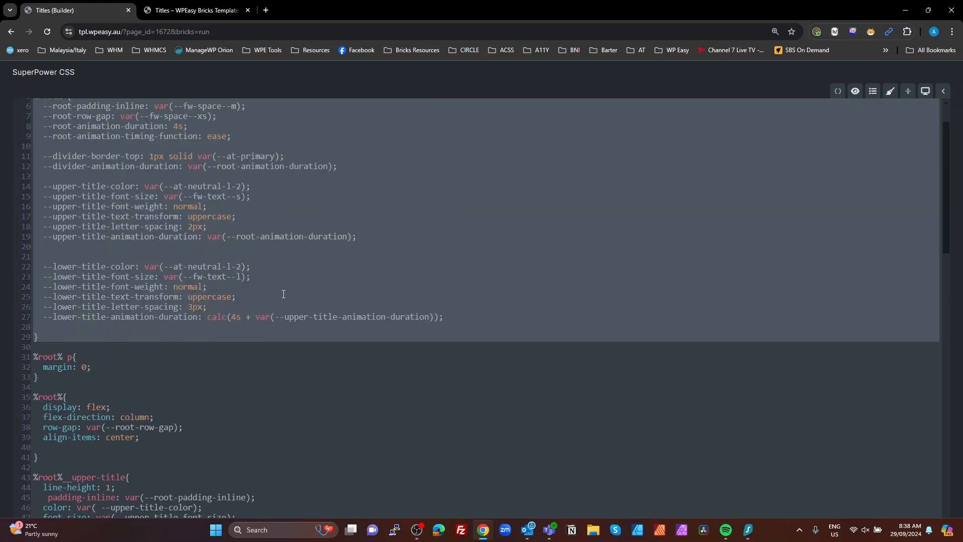
scroll(down, 3)
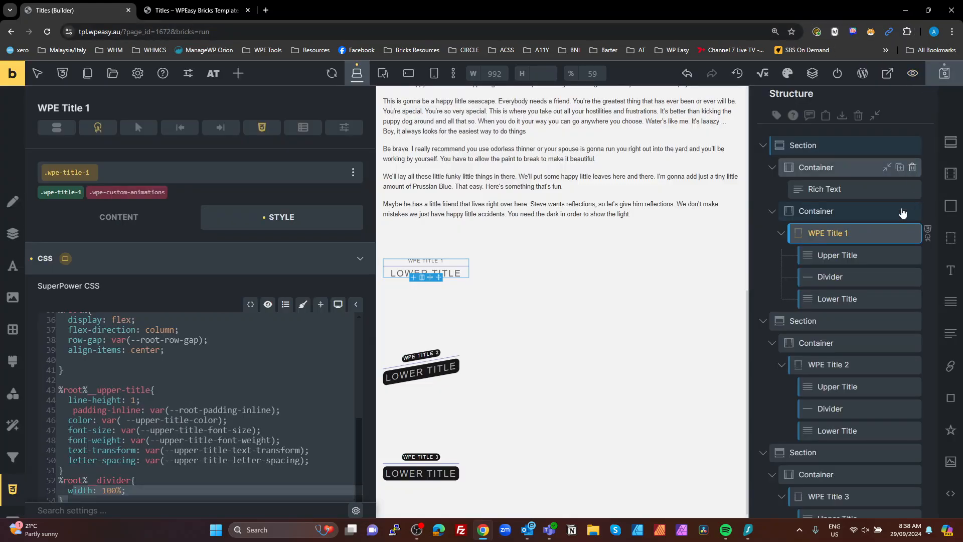
mouse_move(830, 276)
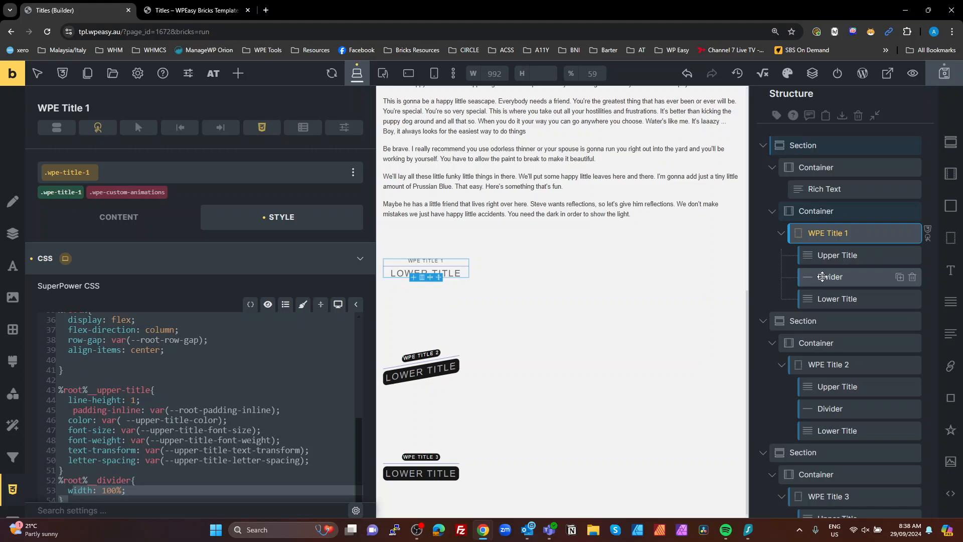
click(194, 10)
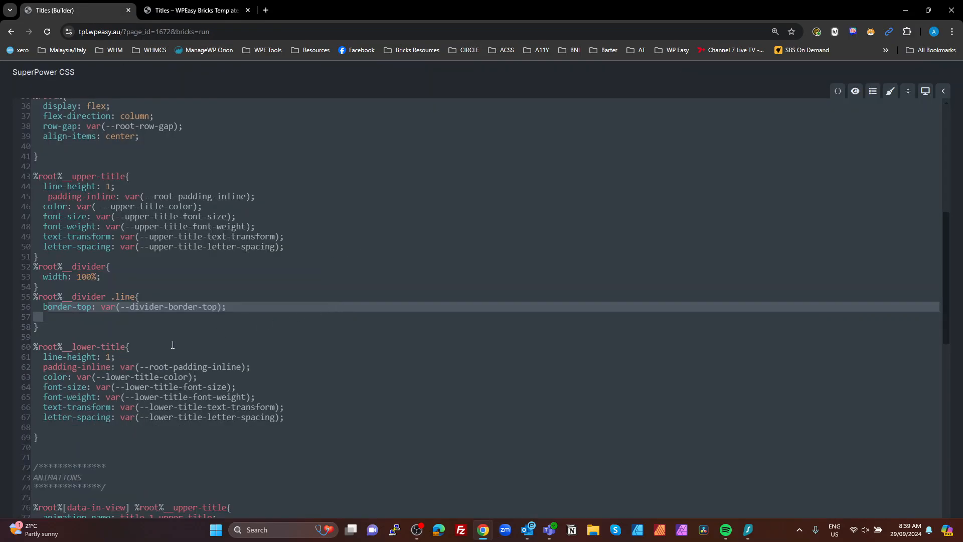
scroll(down, 3)
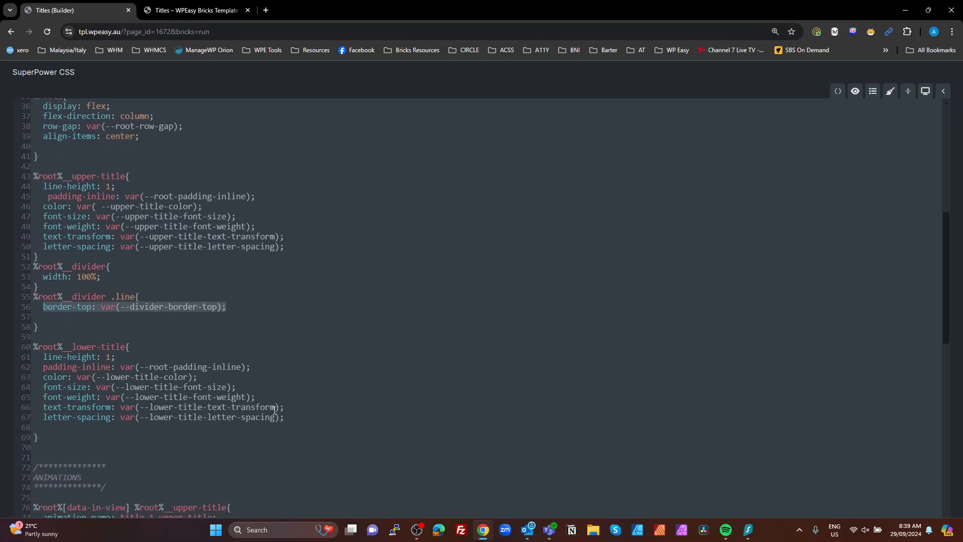
scroll(down, 3)
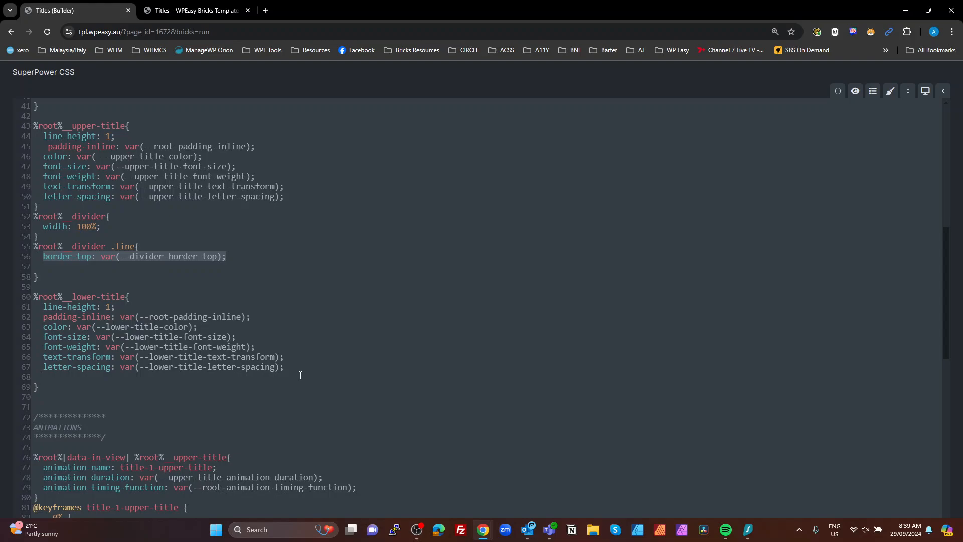
scroll(down, 3)
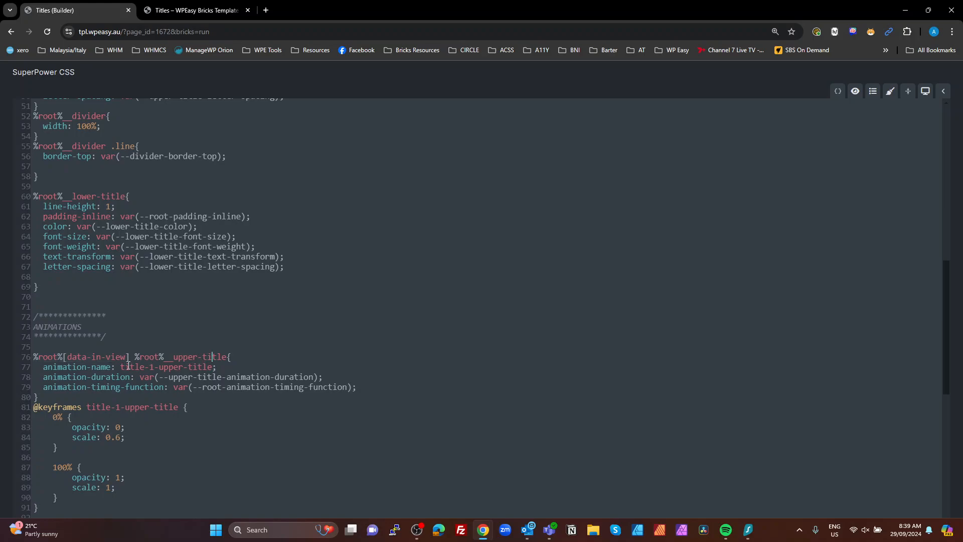
double_click(166, 367)
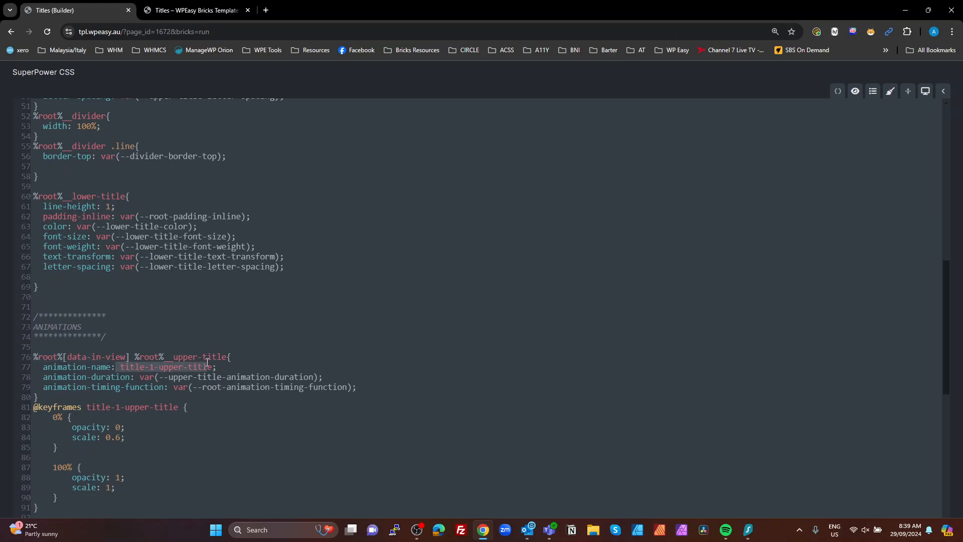
mouse_move(208, 378)
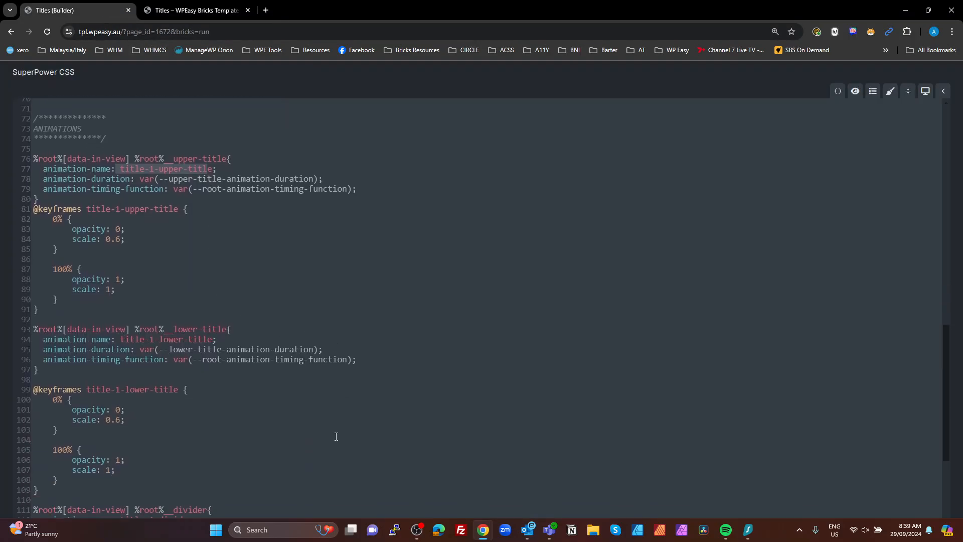
scroll(down, 3)
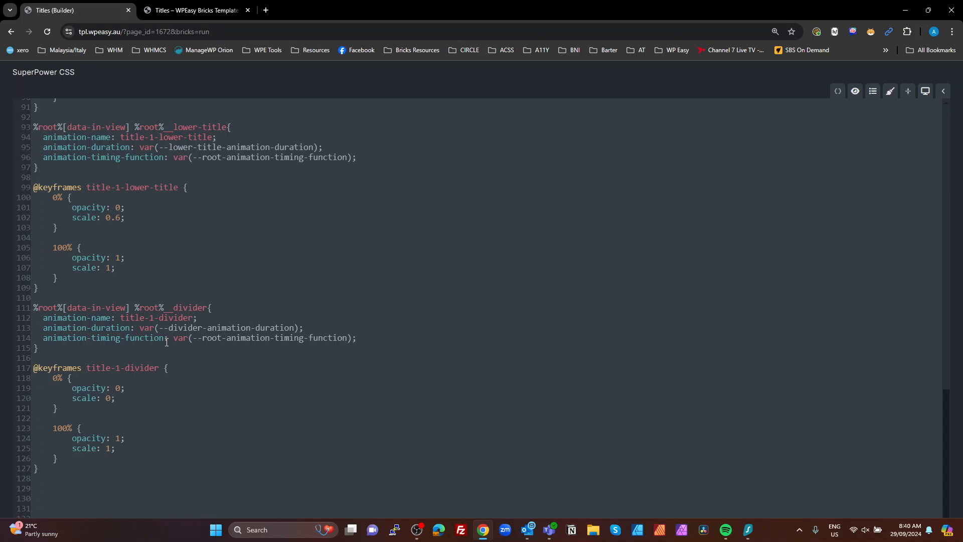
mouse_move(134, 315)
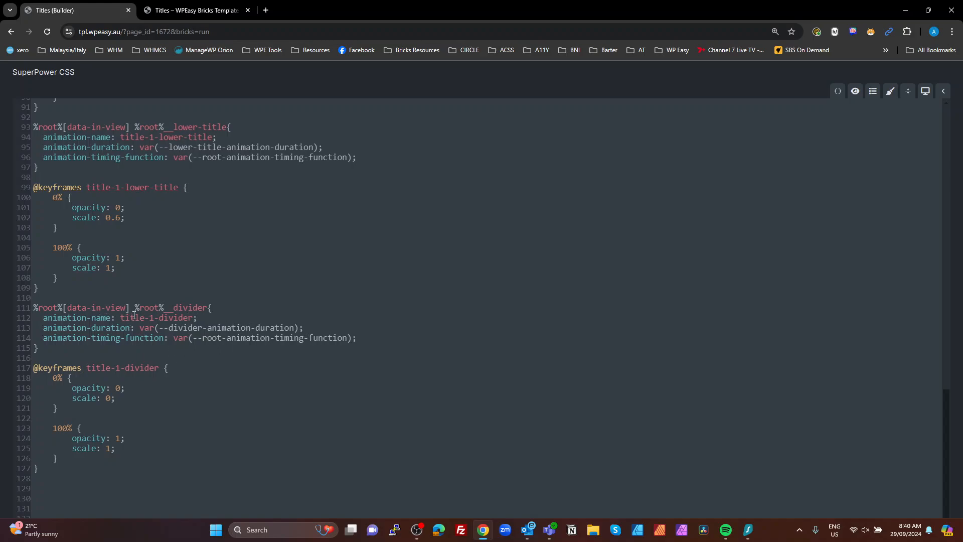
mouse_move(153, 374)
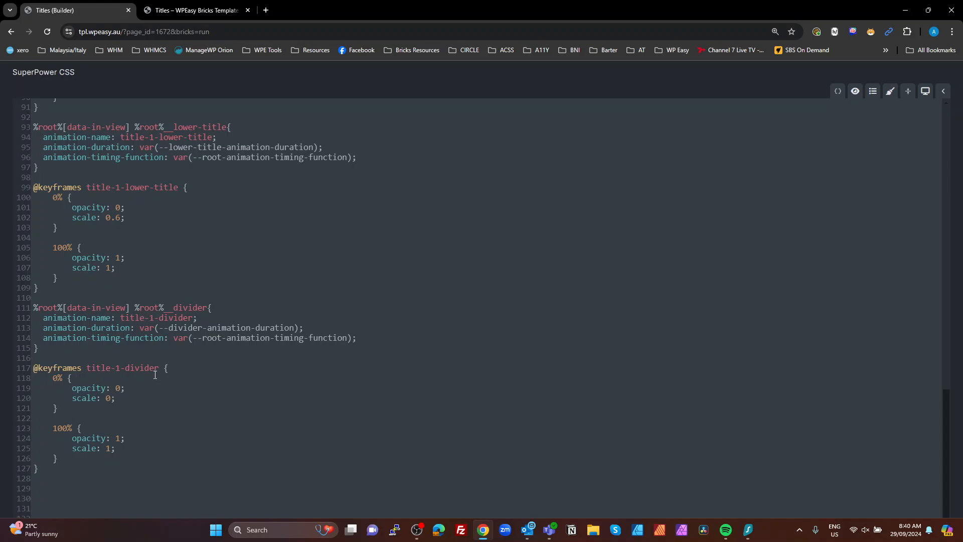
mouse_move(108, 397)
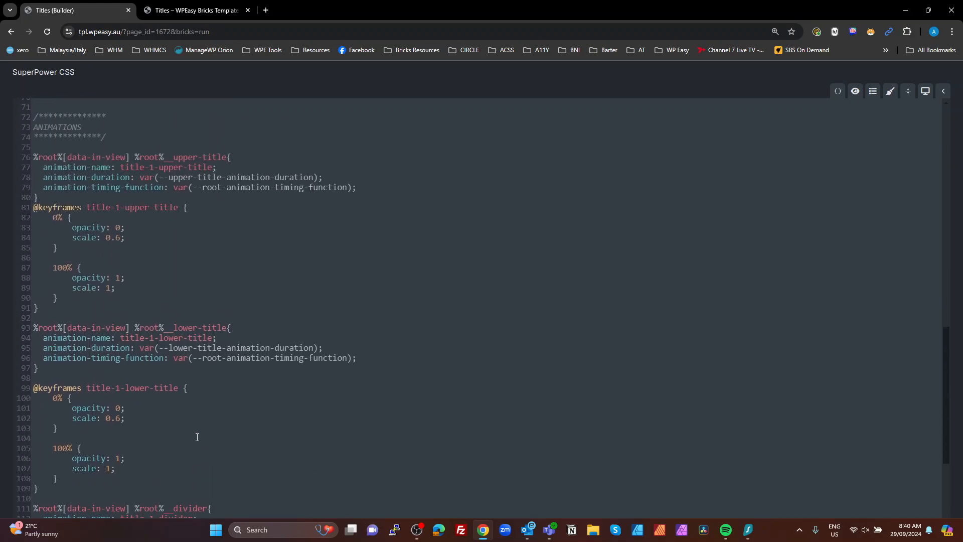
scroll(down, 3)
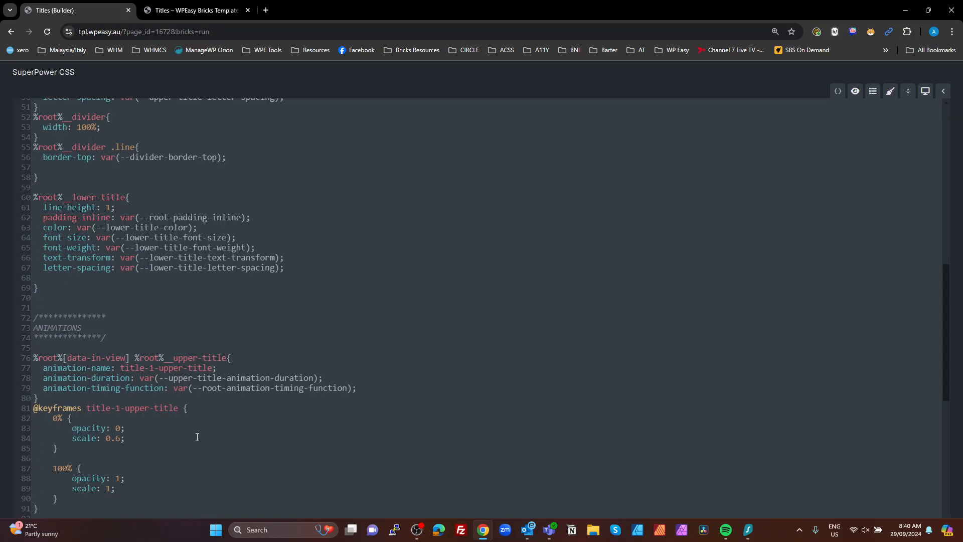
scroll(down, 3)
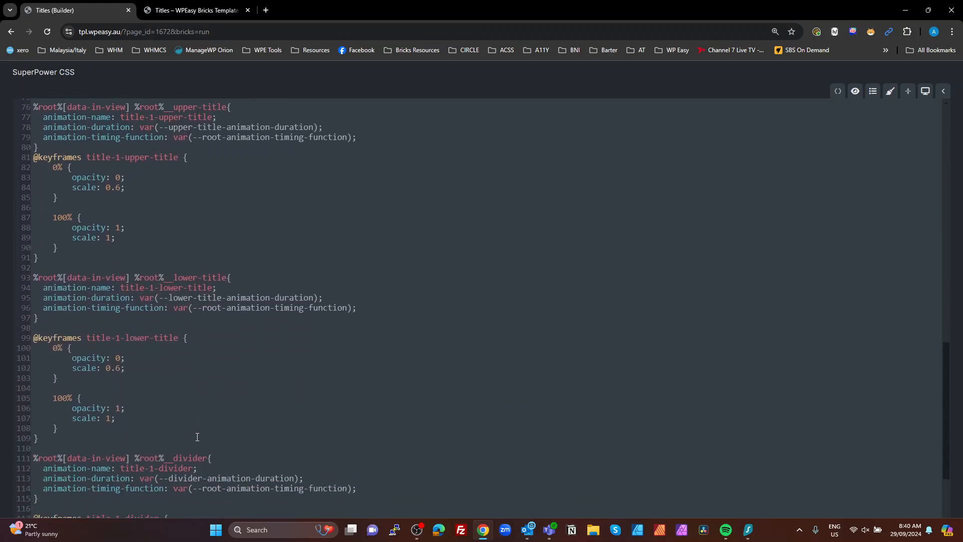
click(129, 367)
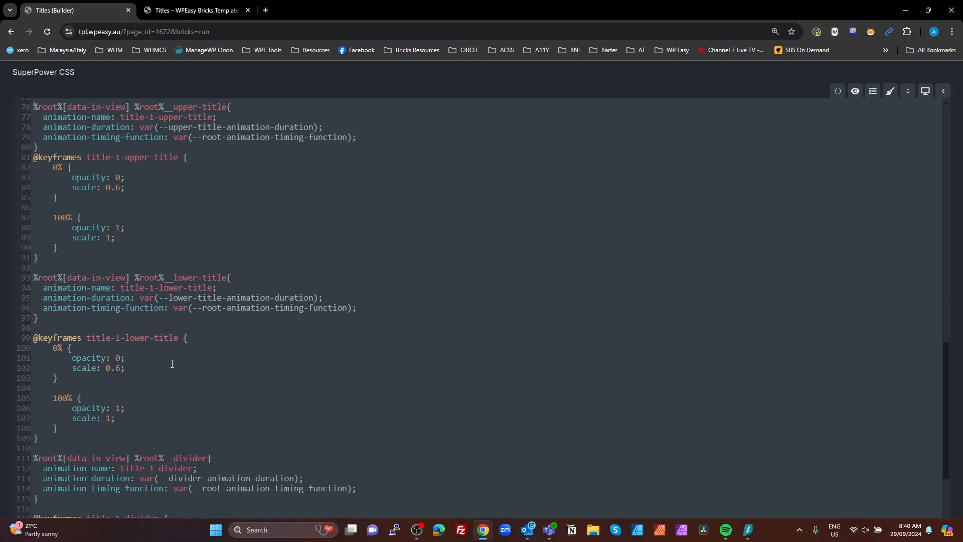
mouse_move(308, 298)
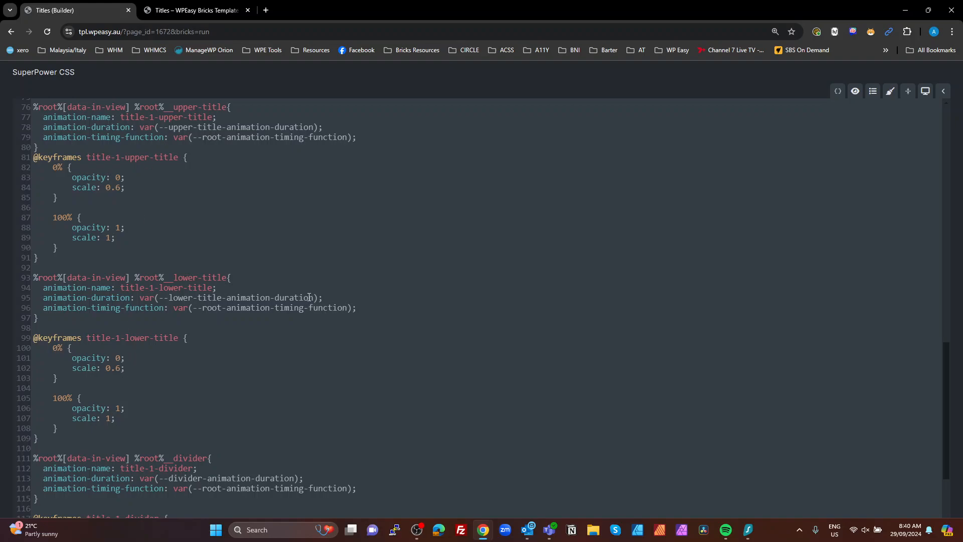
double_click(235, 297)
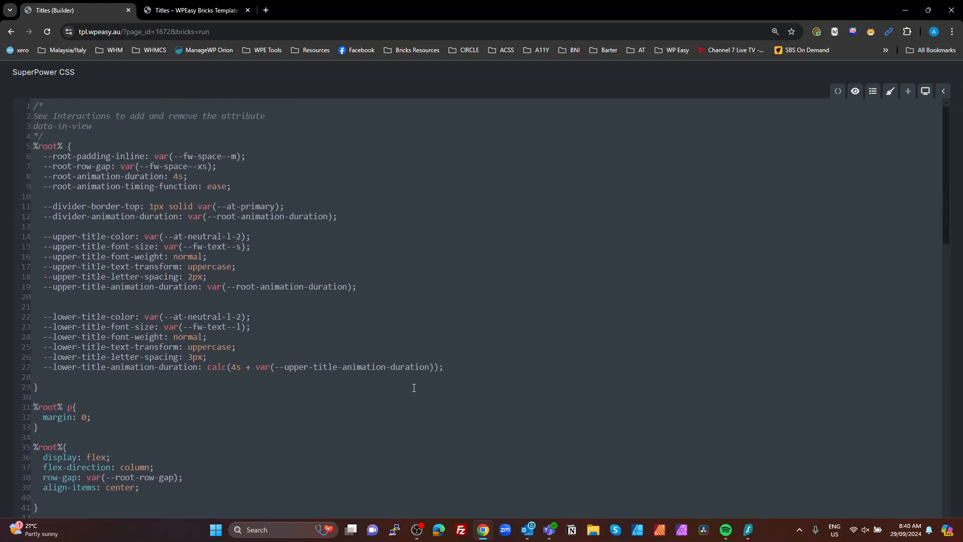
scroll(down, 3)
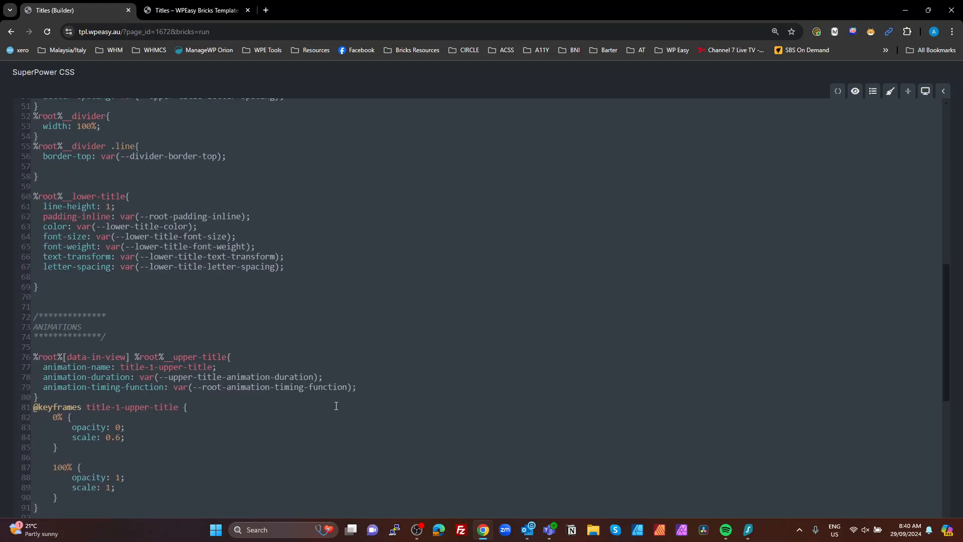
Scroll through the root variables, including row gap and animation timing, then collapse the CSS editor.
scroll(down, 3)
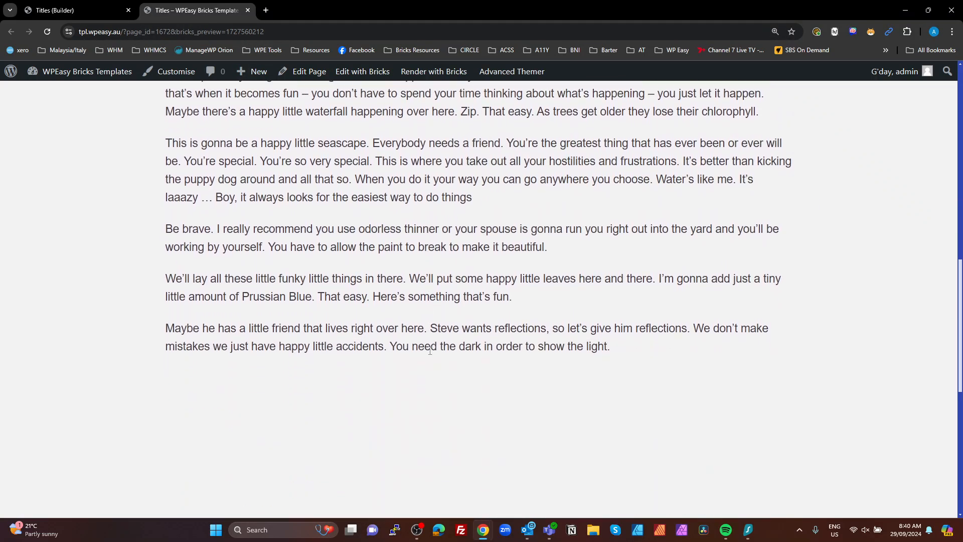
scroll(down, 3)
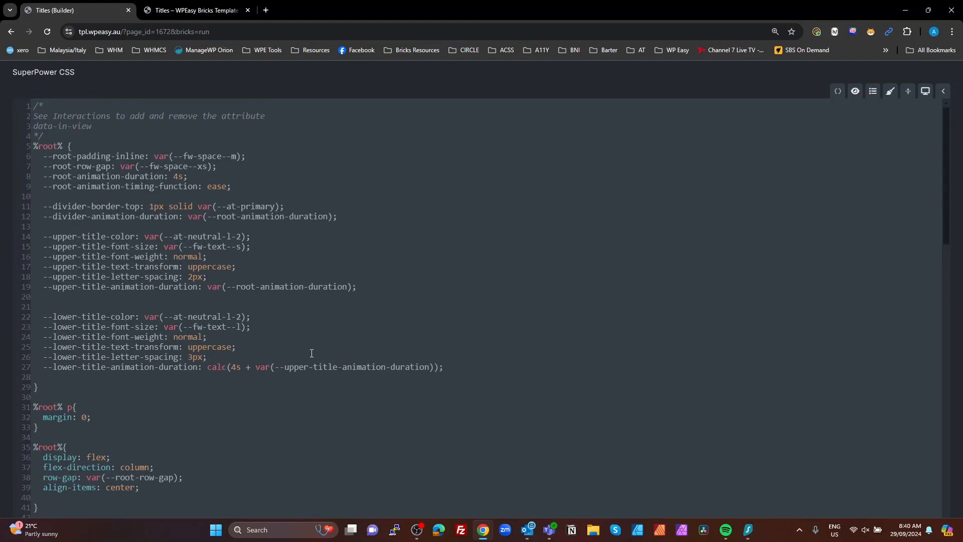
drag(154, 156, 216, 166)
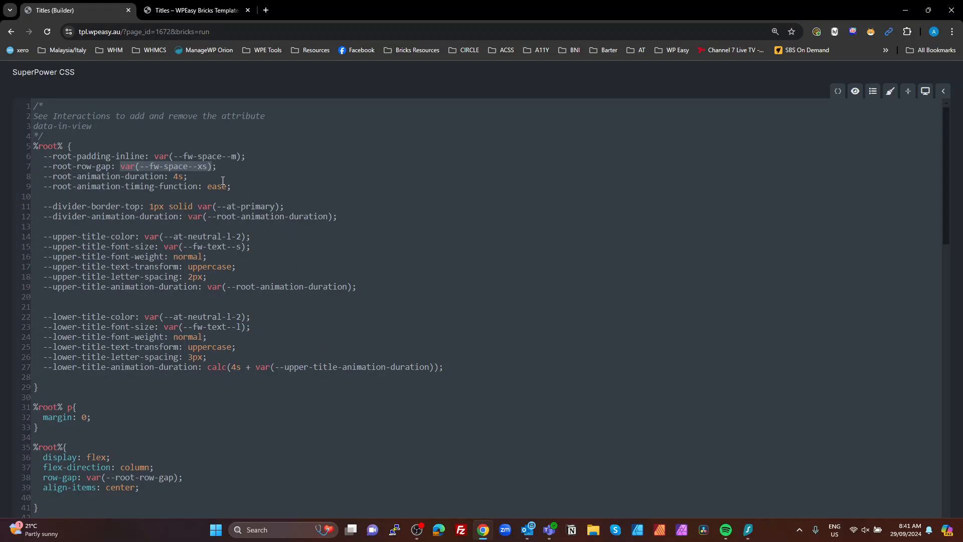
mouse_move(907, 113)
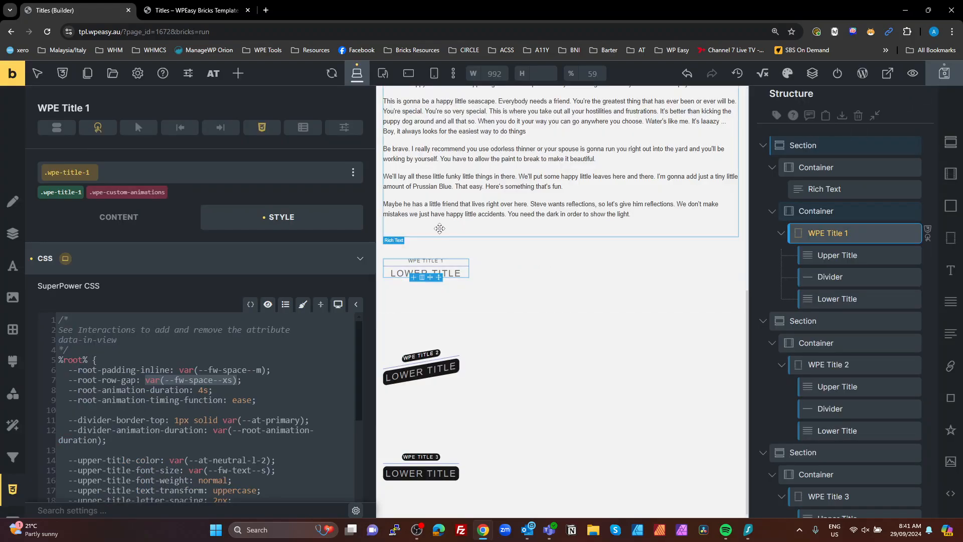
Select WPE Title 2, check its Enter viewport data-in-view interaction, then return to its CSS.
click(828, 364)
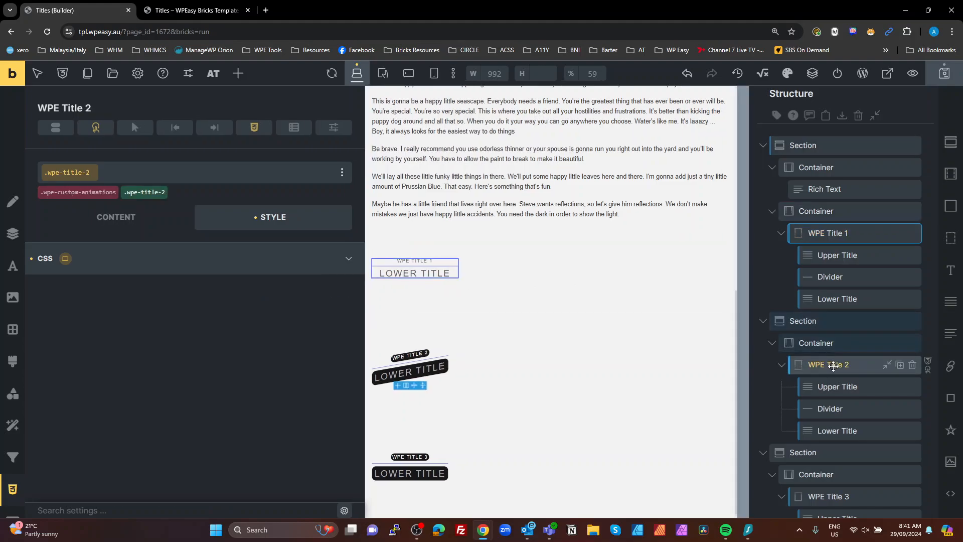
click(97, 127)
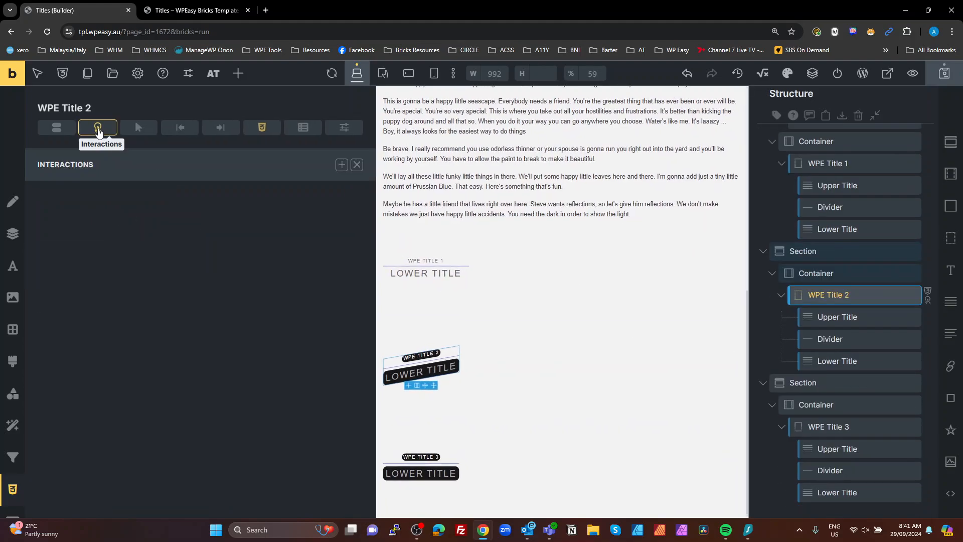
click(97, 128)
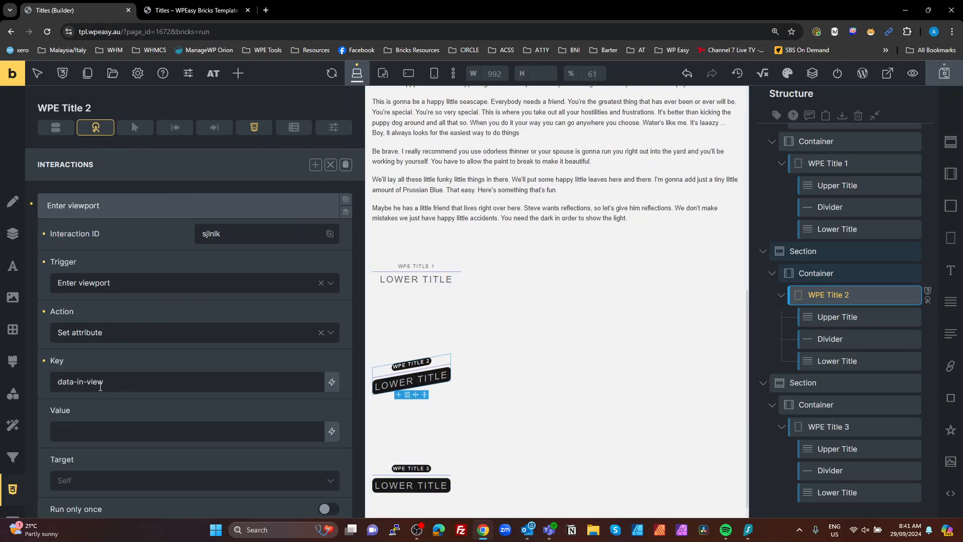
click(73, 206)
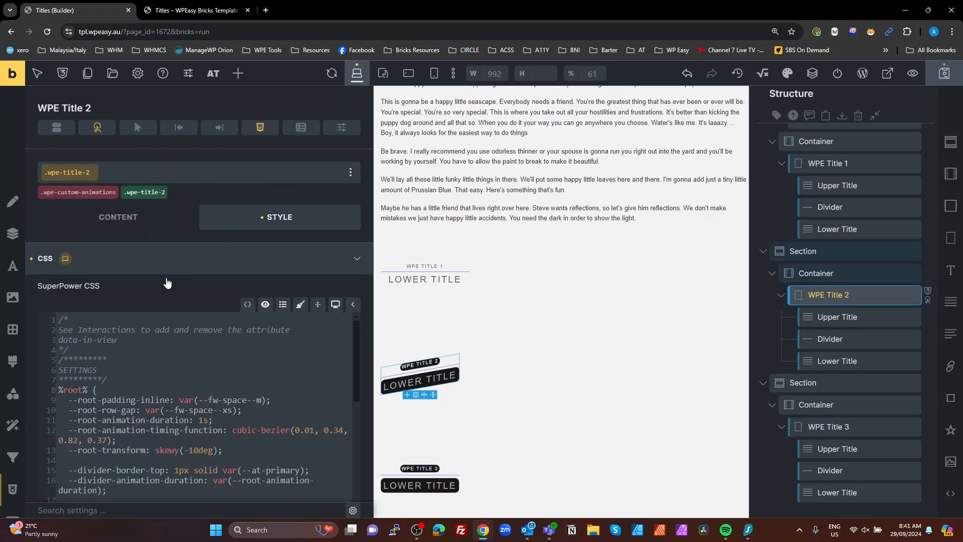
Scroll WPE Title 2's full-size CSS down to the skew transform on the root rule.
scroll(down, 3)
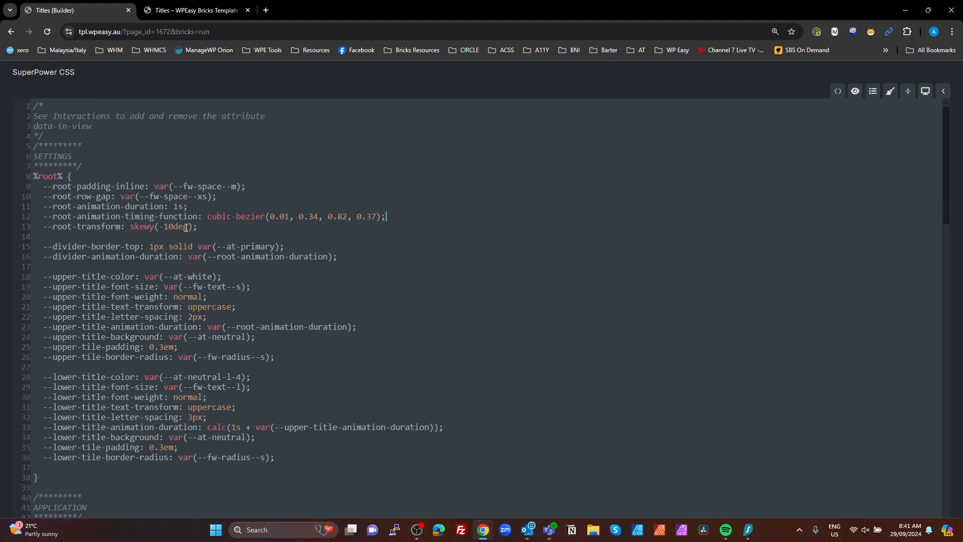
scroll(down, 3)
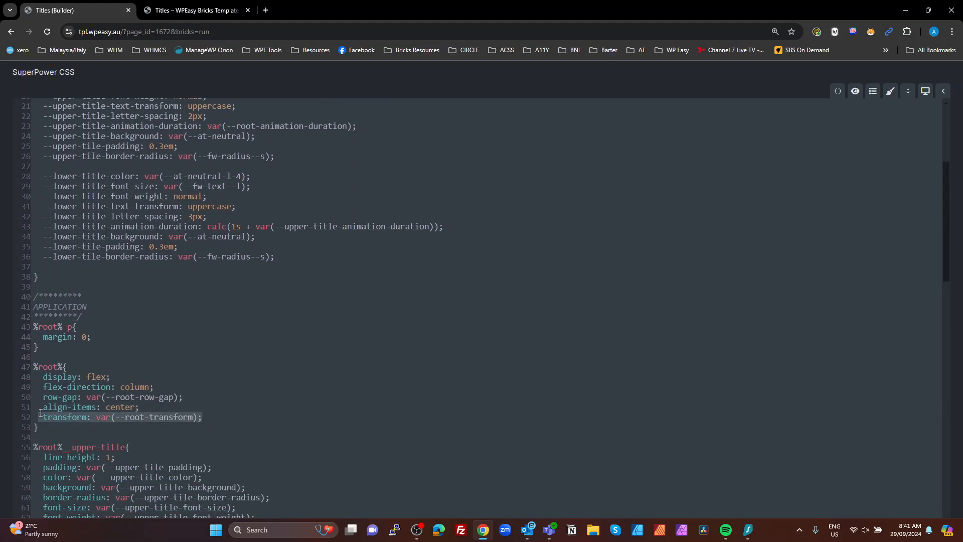
mouse_move(926, 91)
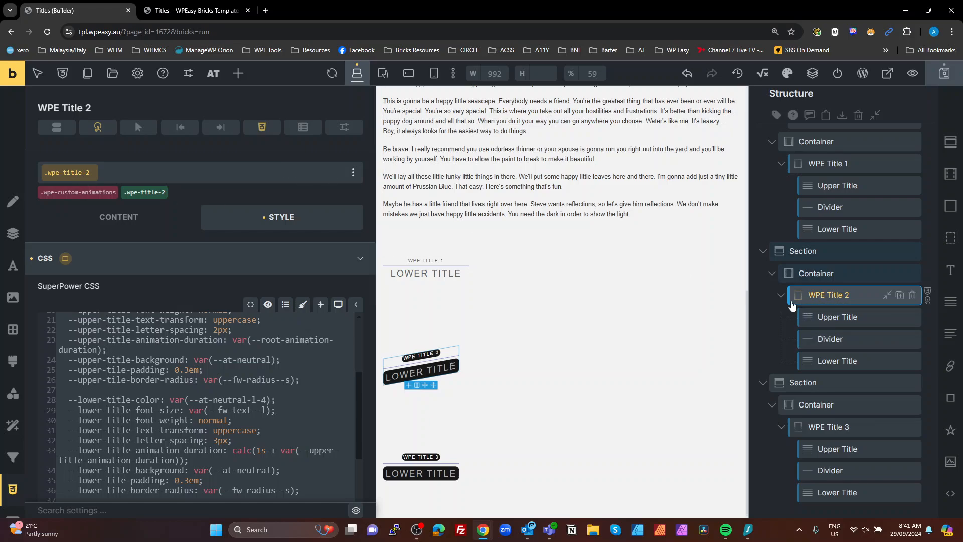
mouse_move(804, 301)
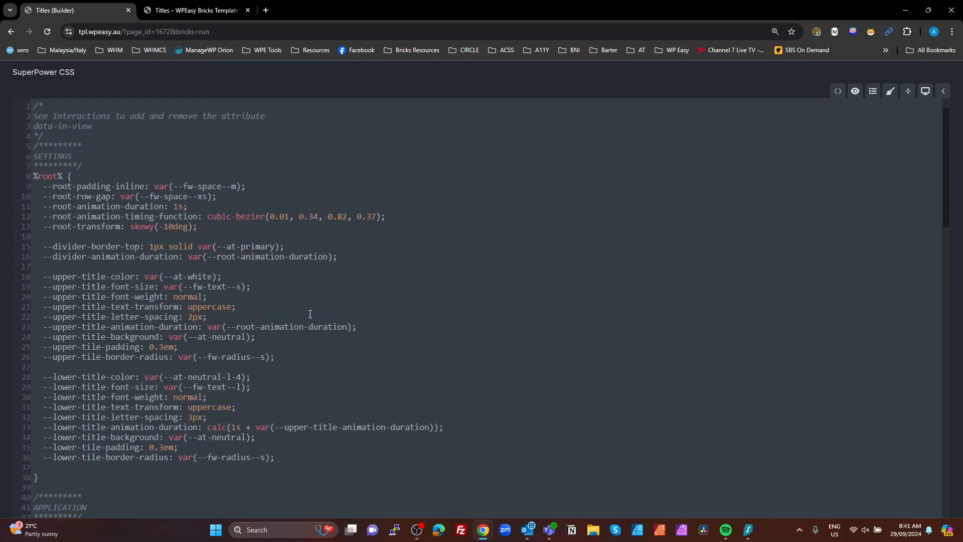
mouse_move(268, 263)
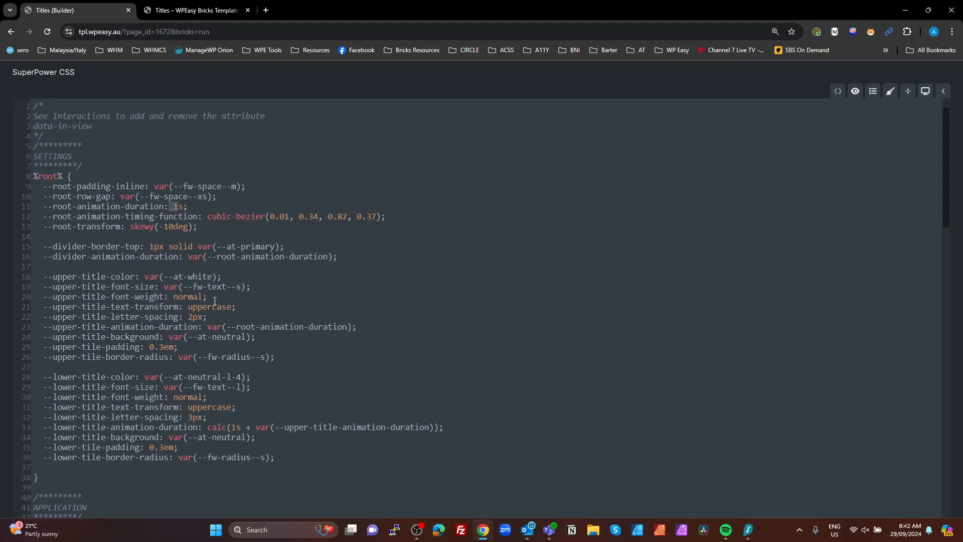
mouse_move(253, 421)
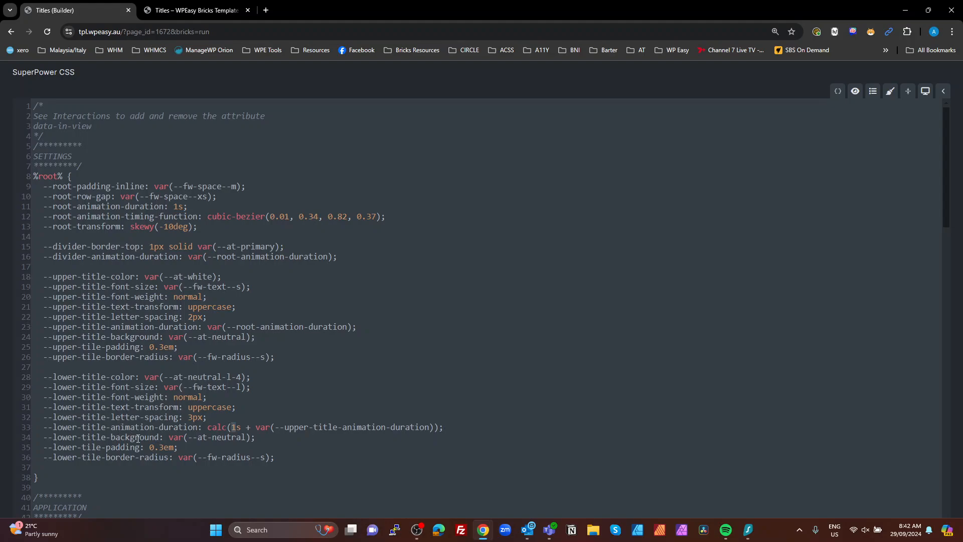
mouse_move(200, 457)
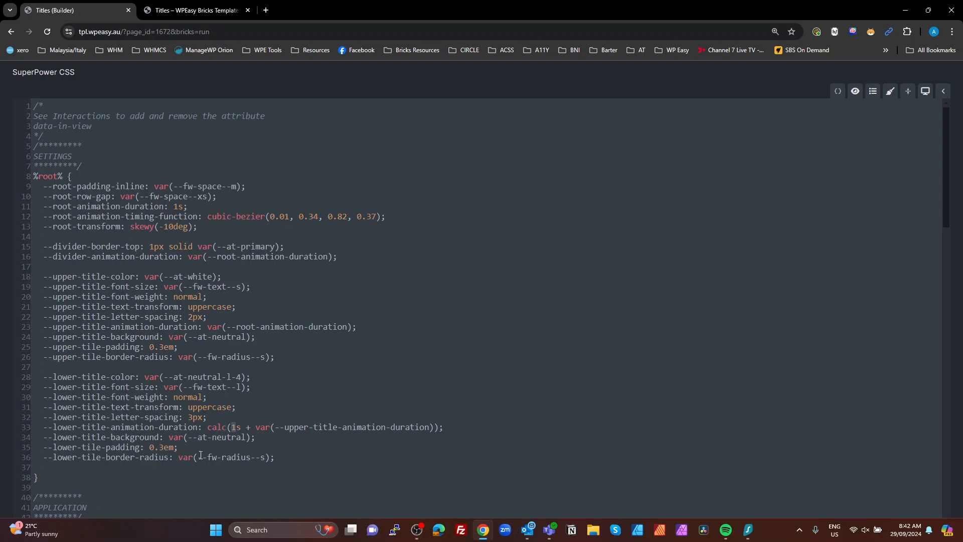
mouse_move(263, 385)
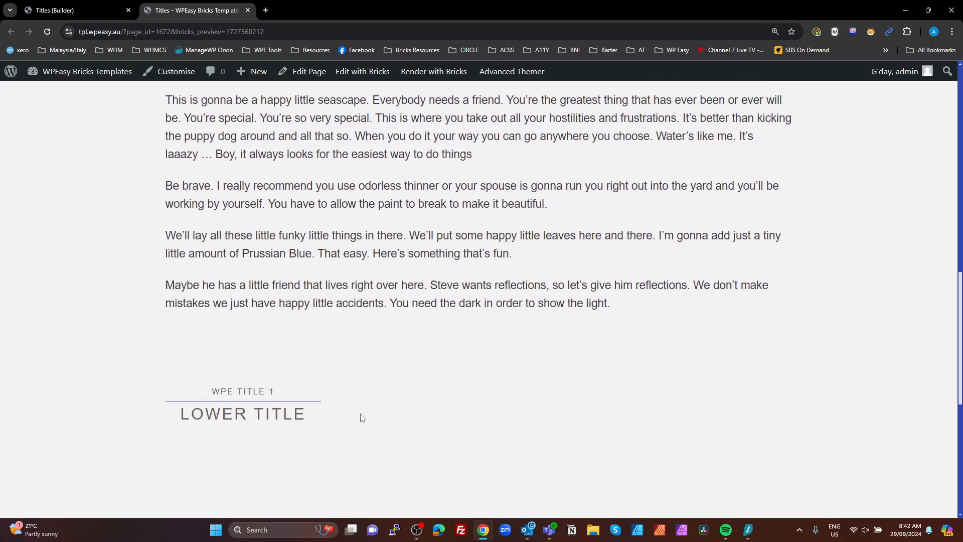
Scroll the live page down to the skewed WPE Title 2 with dark rounded backgrounds.
scroll(down, 3)
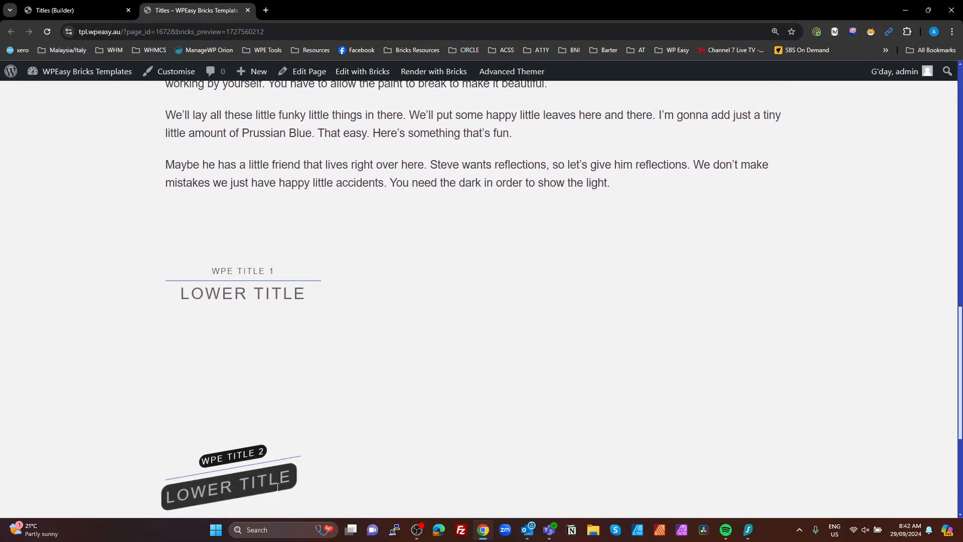
scroll(down, 3)
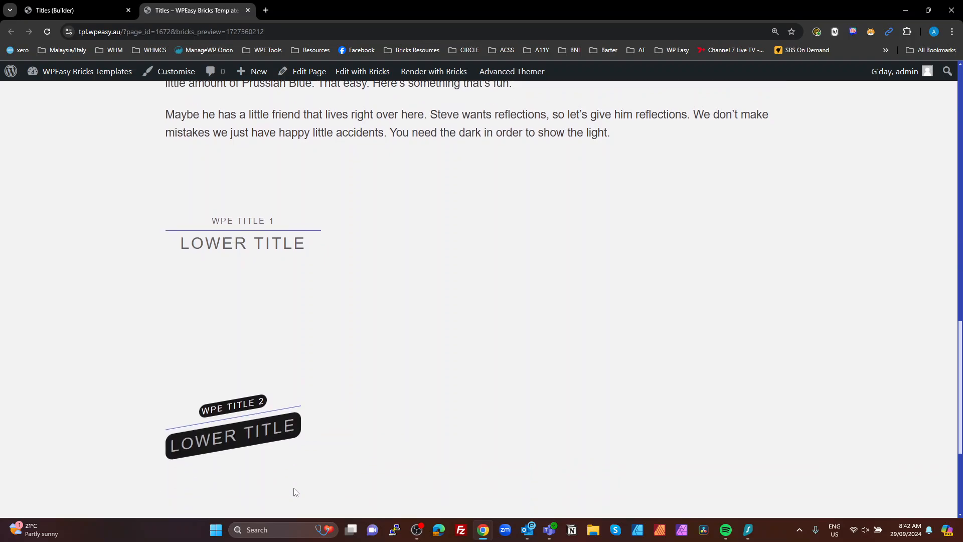
mouse_move(296, 464)
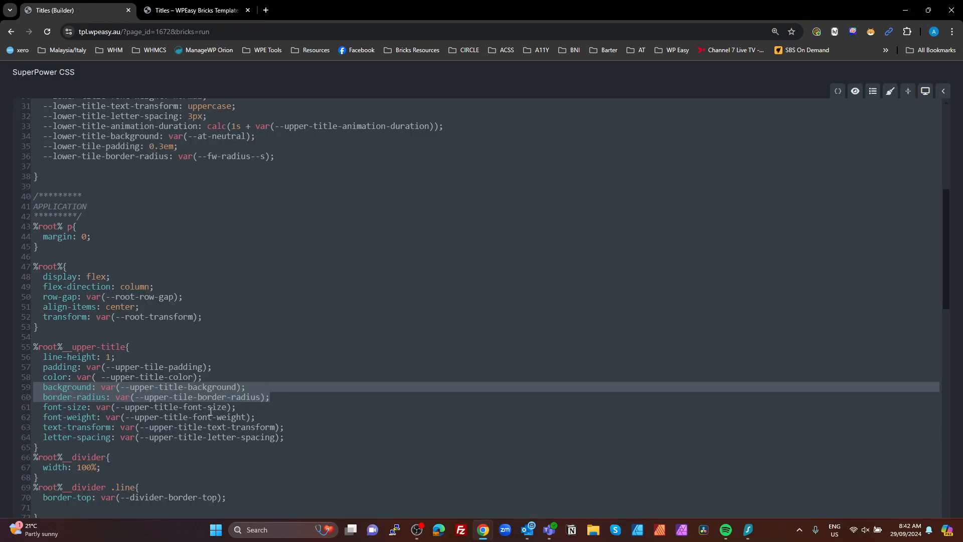
Scroll through Title 2's upper title, lower title and divider slide-in keyframes.
scroll(down, 3)
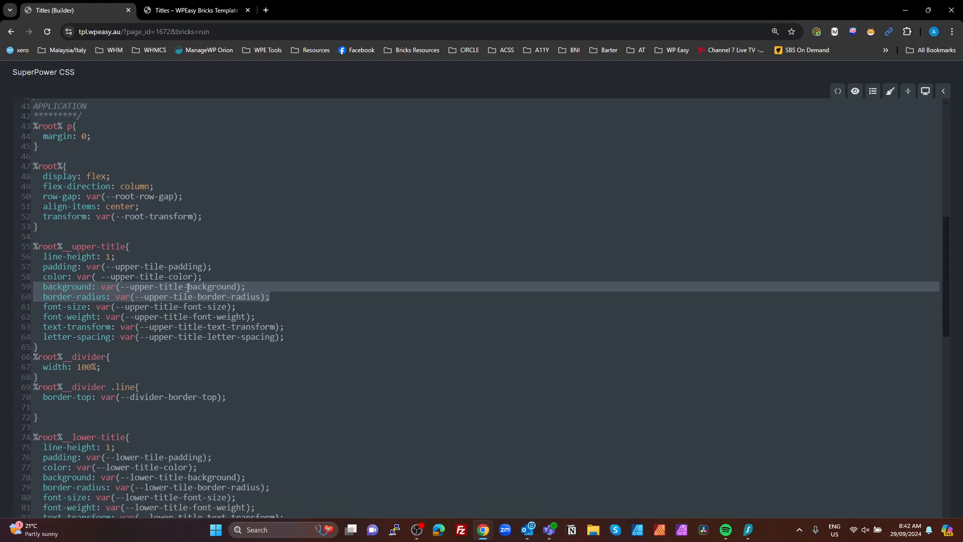
scroll(down, 3)
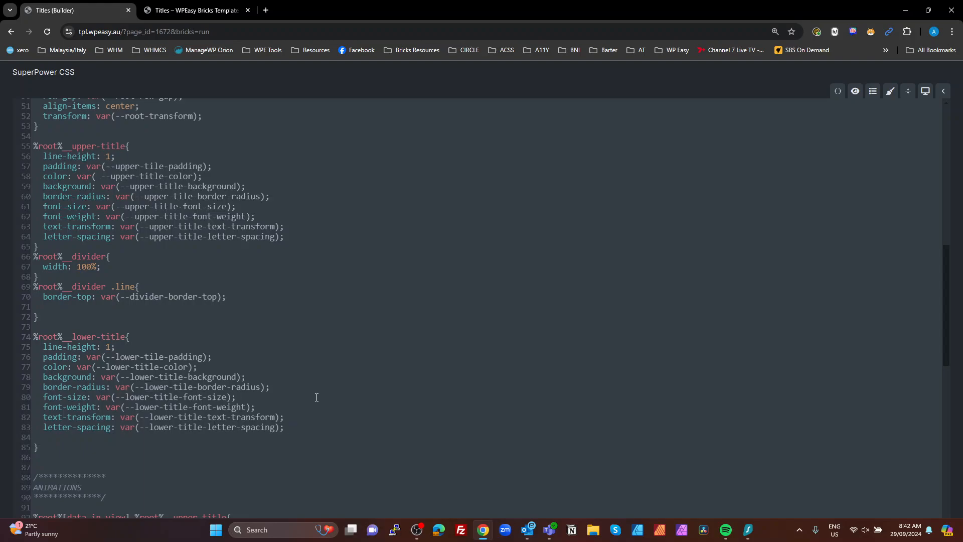
scroll(down, 3)
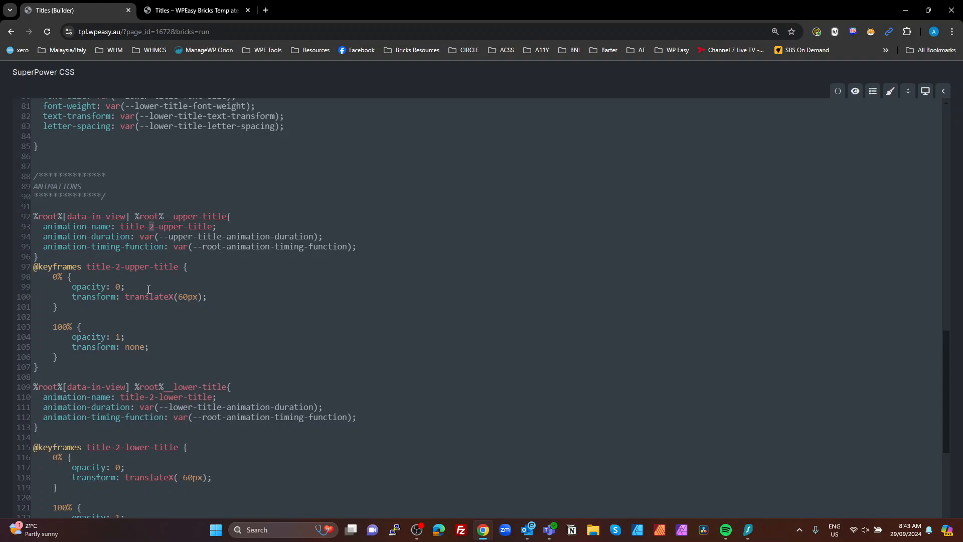
mouse_move(202, 300)
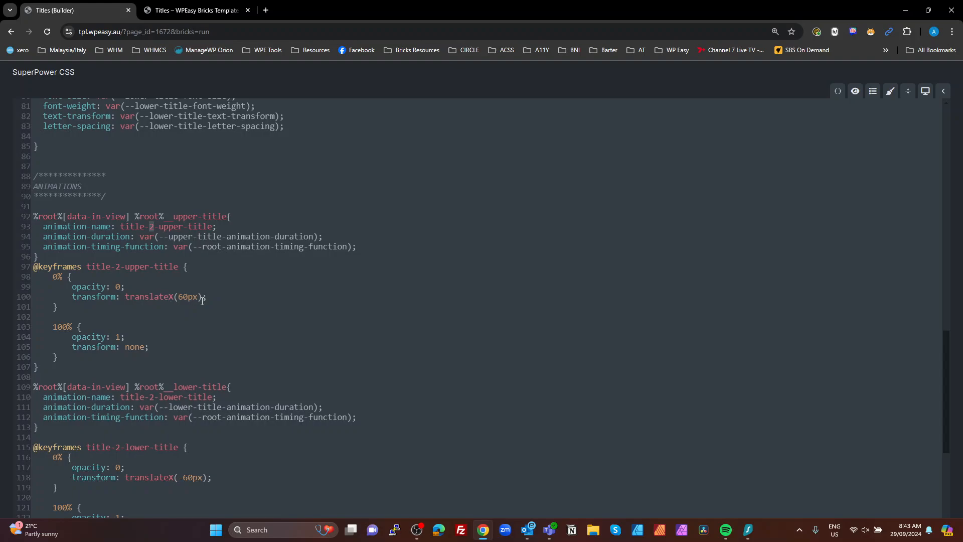
mouse_move(139, 350)
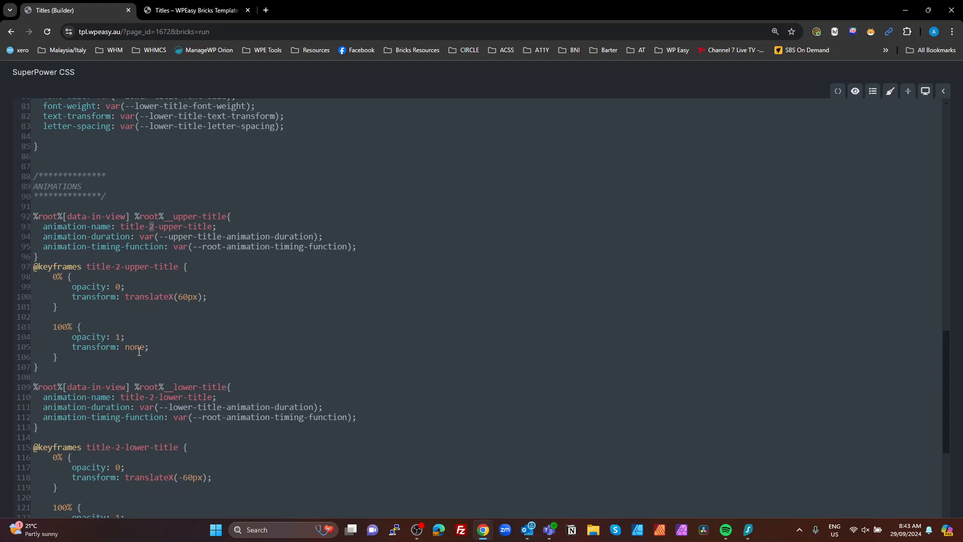
scroll(down, 3)
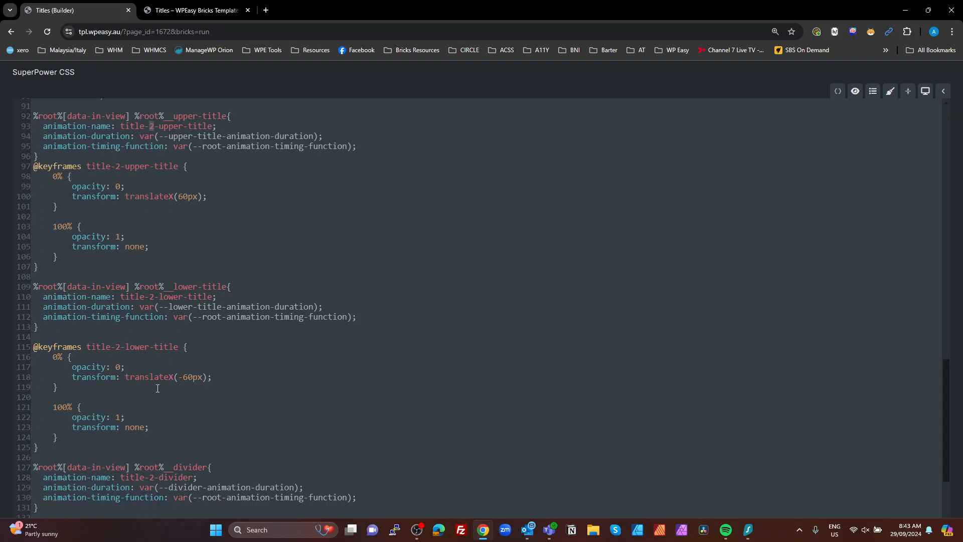
scroll(down, 3)
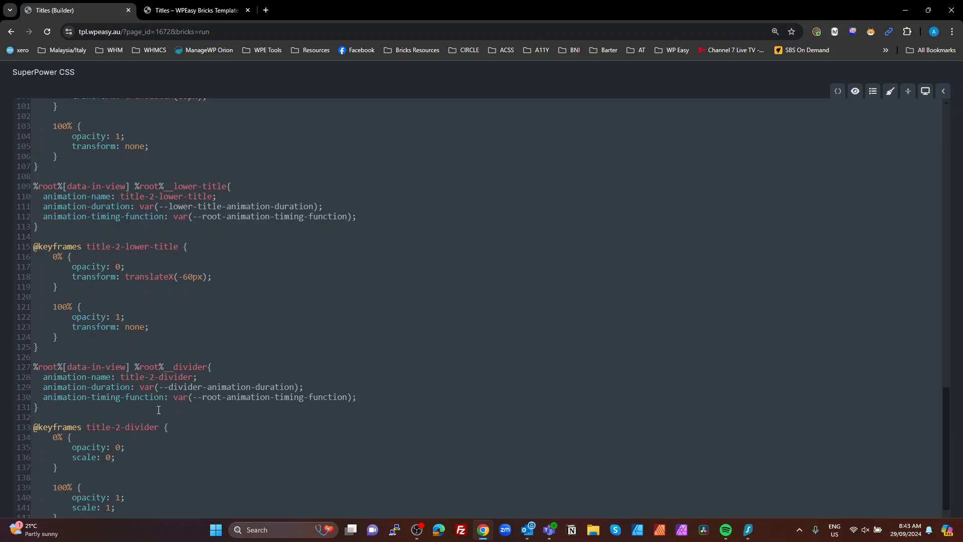
scroll(down, 3)
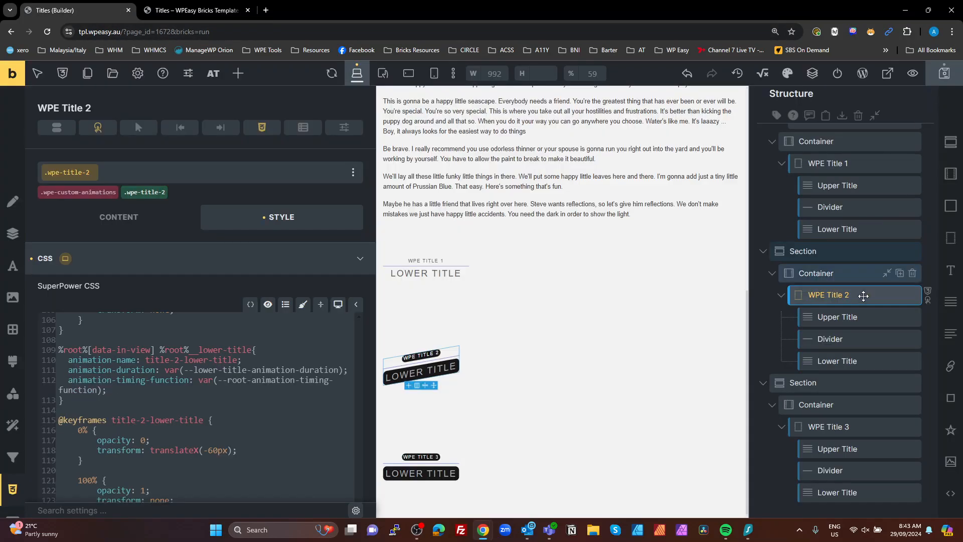
Select WPE Title 3 and view its CSS with 1s cubic-bezier timing and 100px perspective.
click(827, 426)
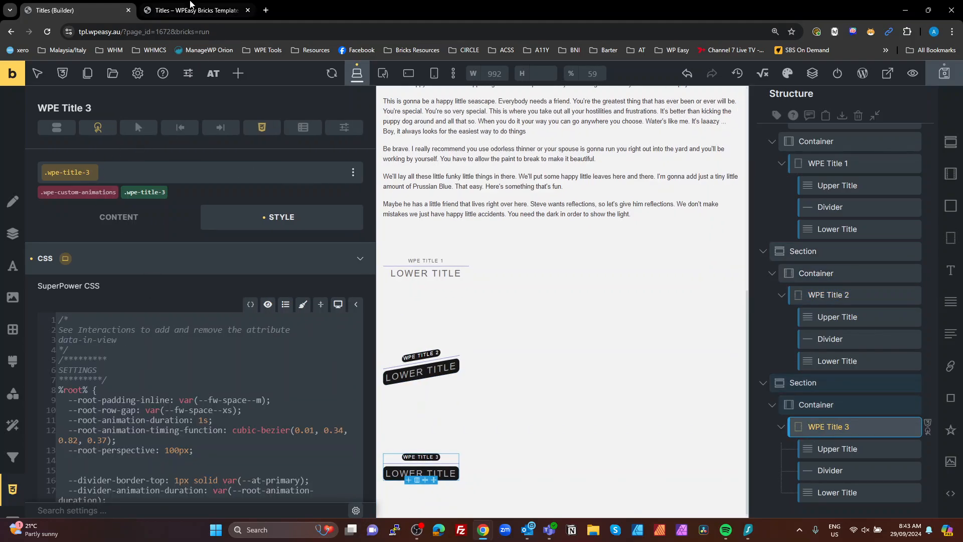
click(194, 10)
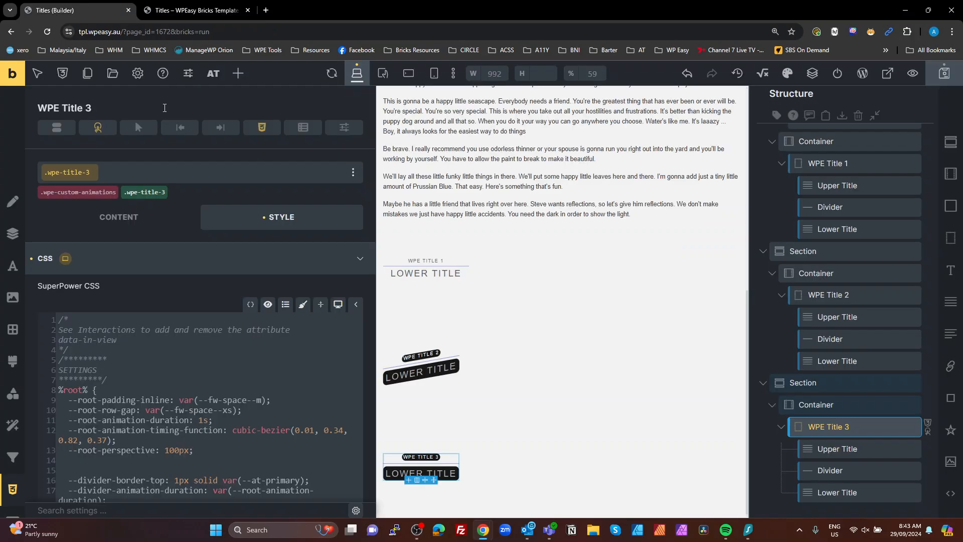
mouse_move(339, 304)
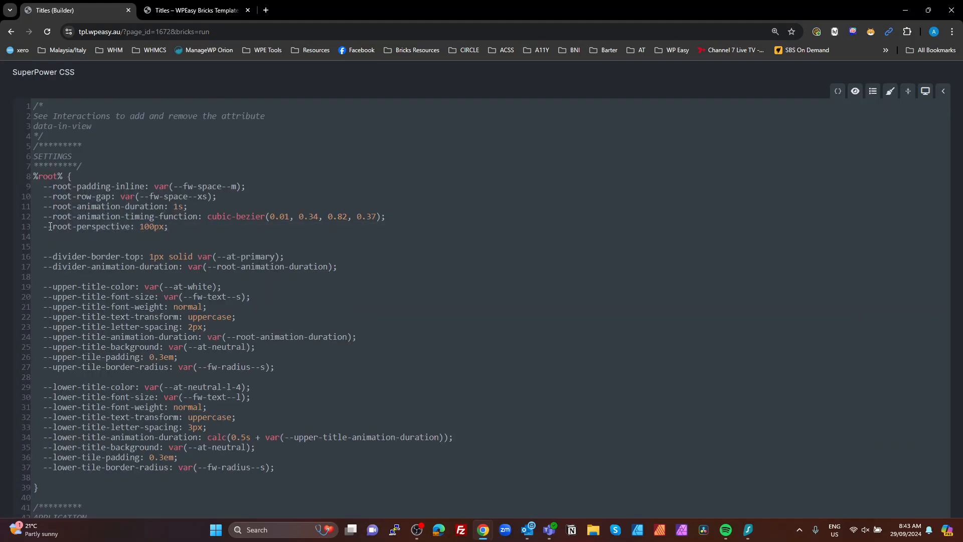
scroll(down, 3)
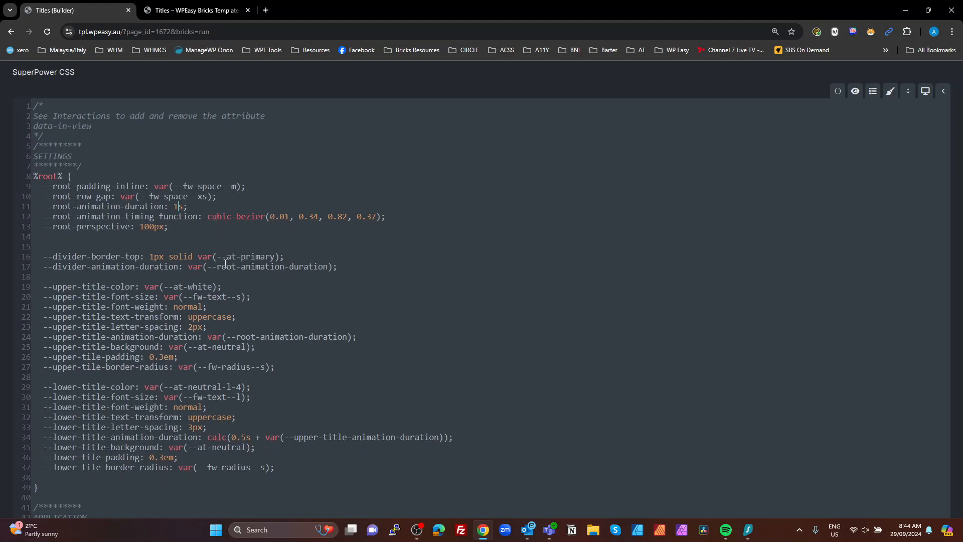
mouse_move(128, 444)
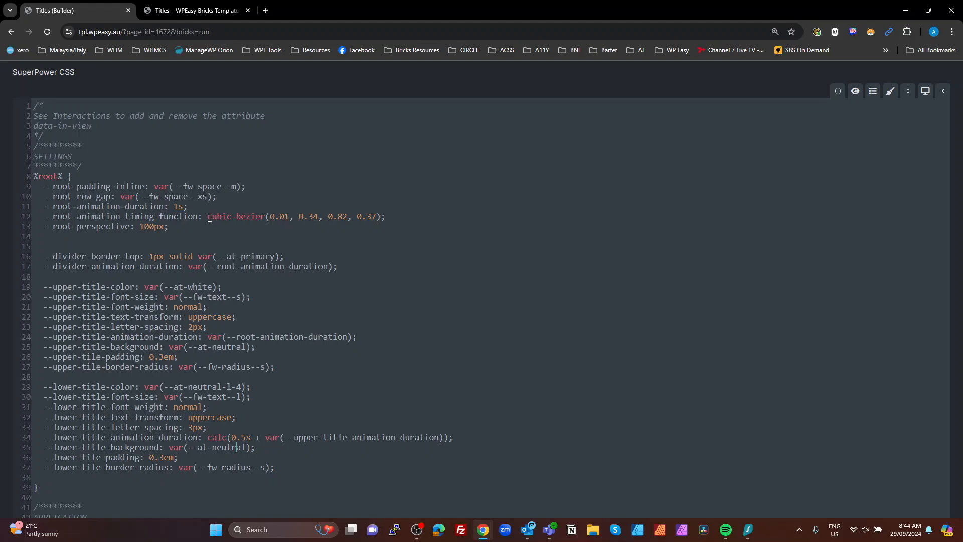
double_click(235, 217)
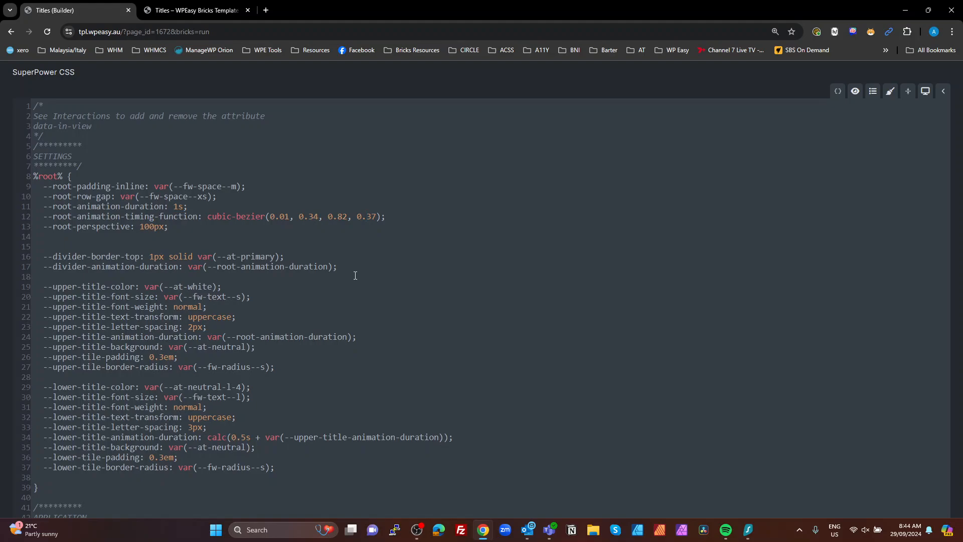
click(194, 11)
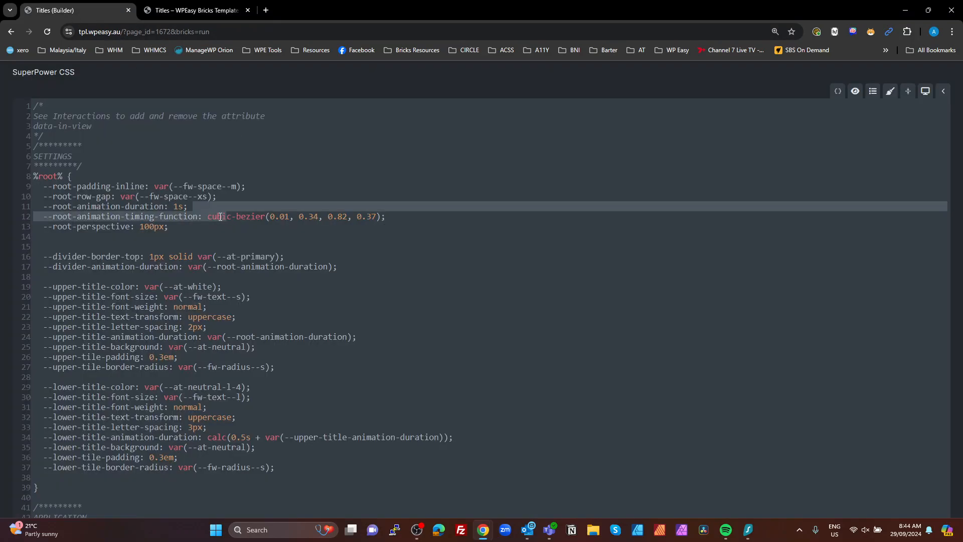
scroll(down, 3)
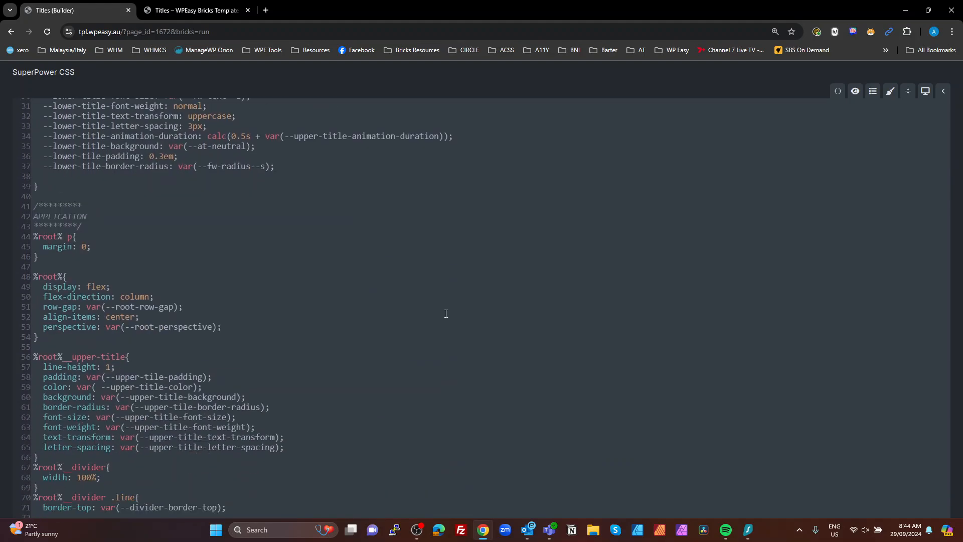
scroll(down, 3)
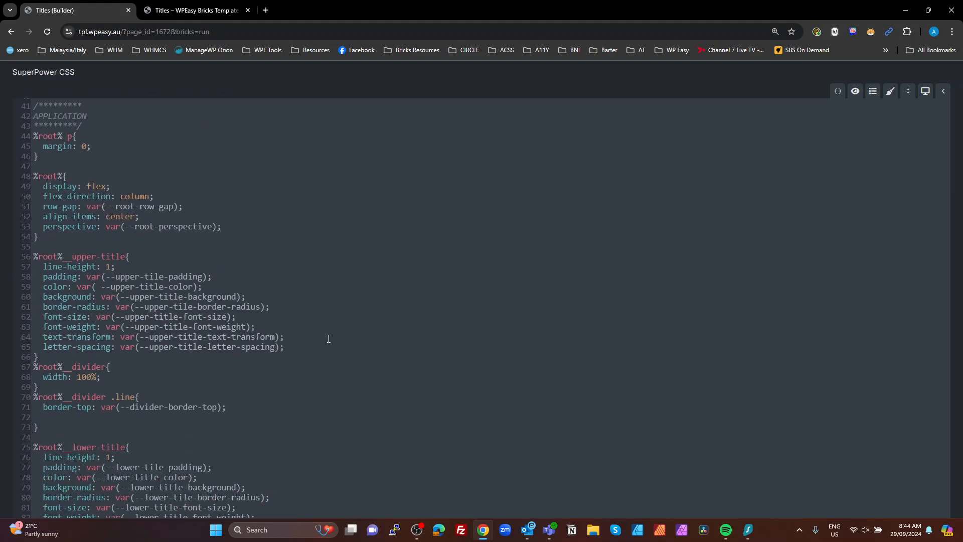
scroll(down, 3)
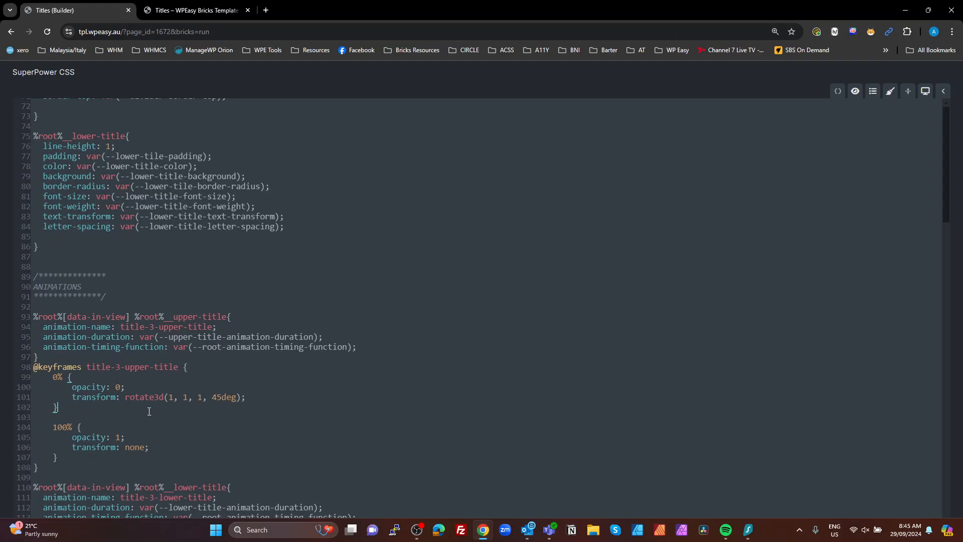
mouse_move(350, 410)
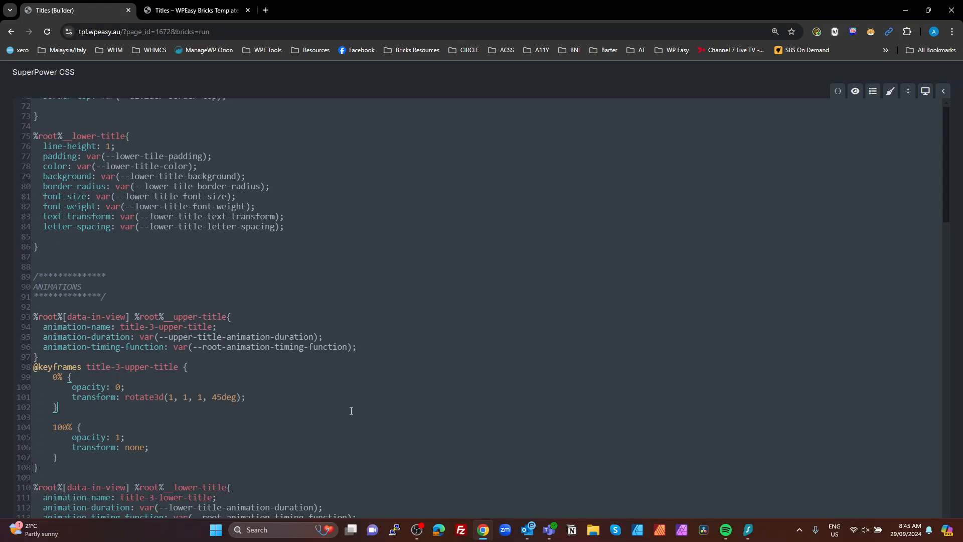
scroll(down, 3)
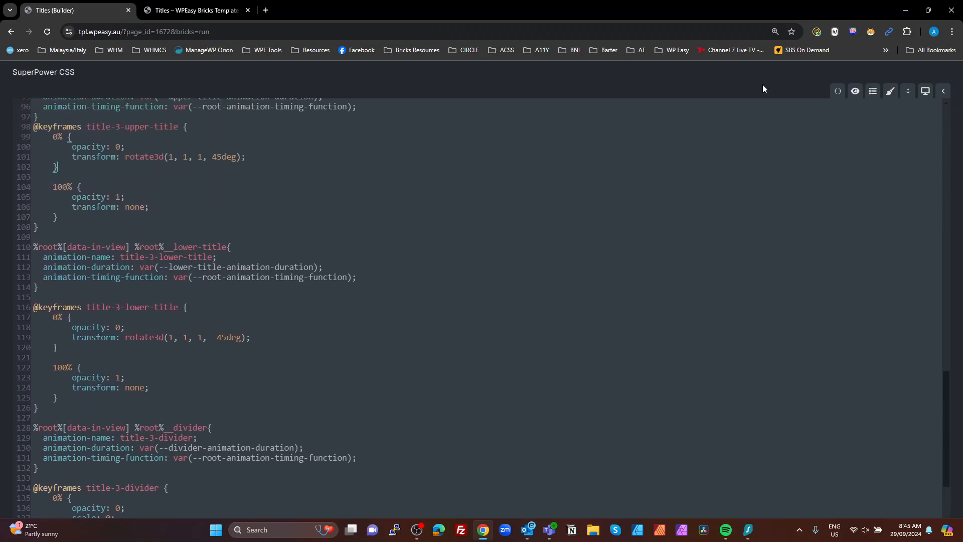
Scroll the live front-end page to watch Title 2 skew in and Title 3 flip in.
click(195, 10)
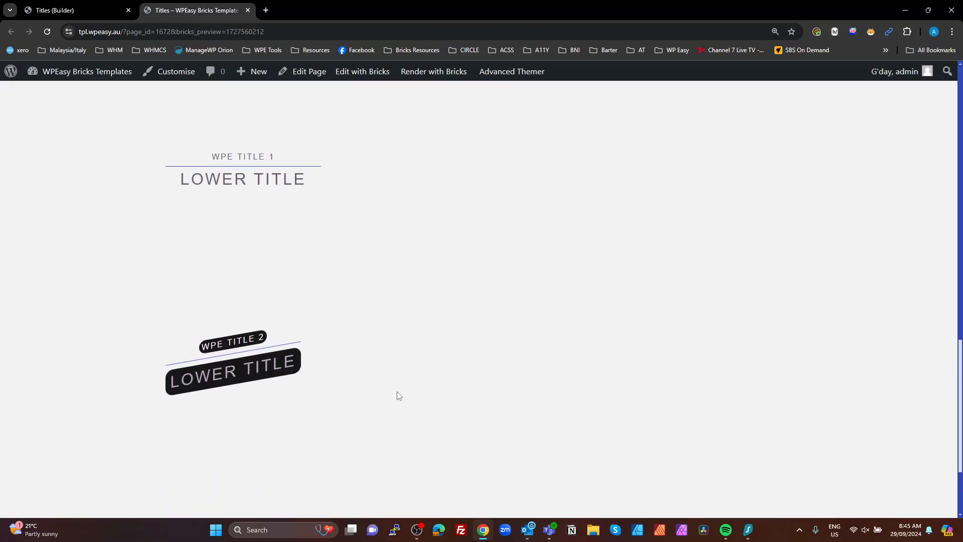
scroll(down, 3)
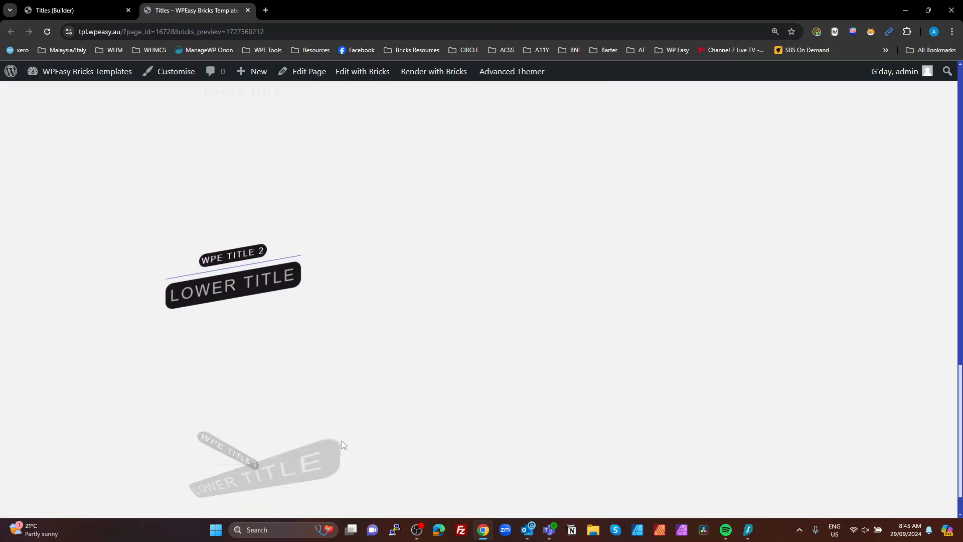
scroll(down, 3)
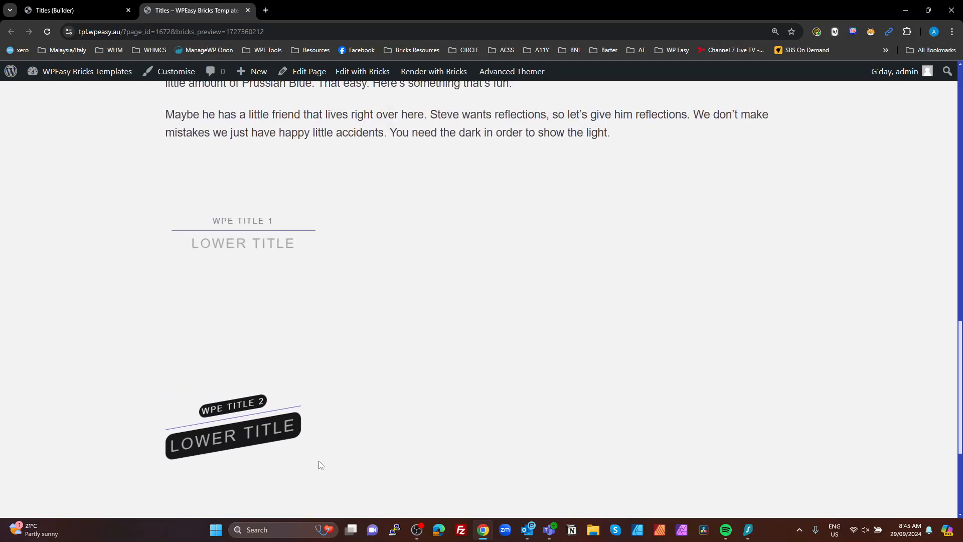
scroll(down, 3)
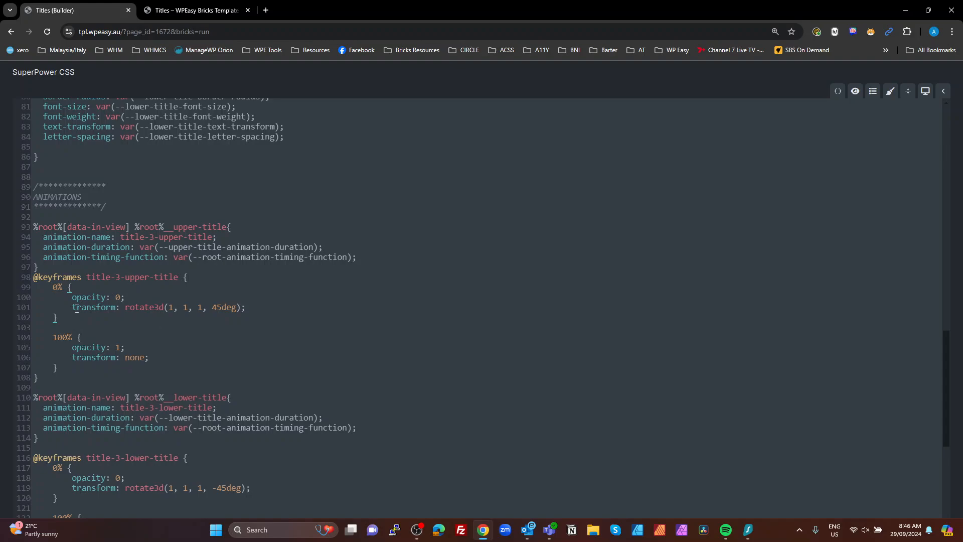
Add a 20%{ opacity: 1; } step to the title-3 upper and lower title keyframes.
text(2)
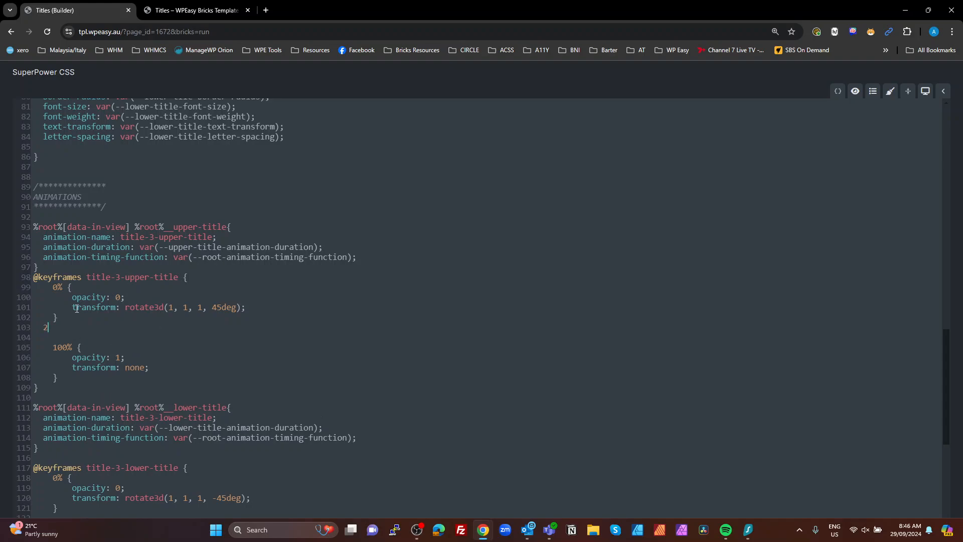
text(0%{)
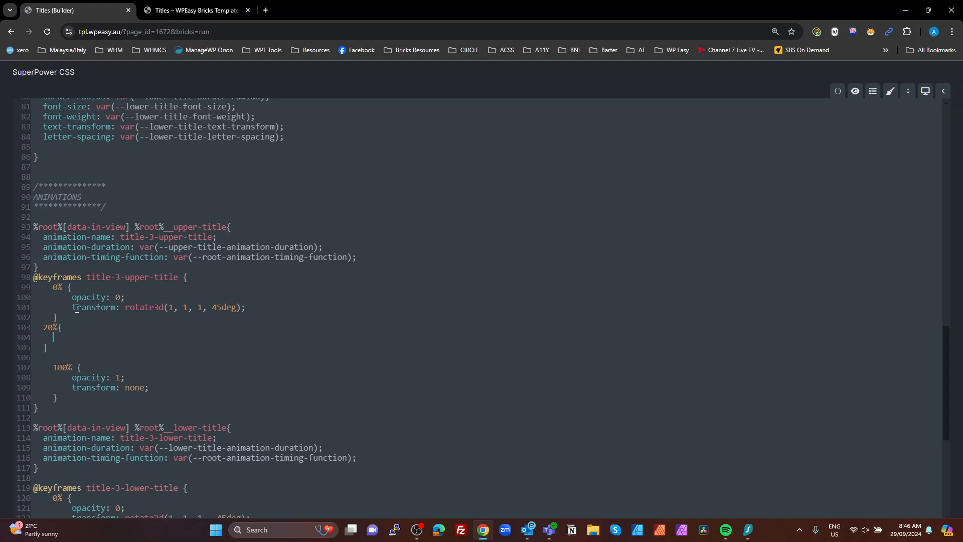
text(opac)
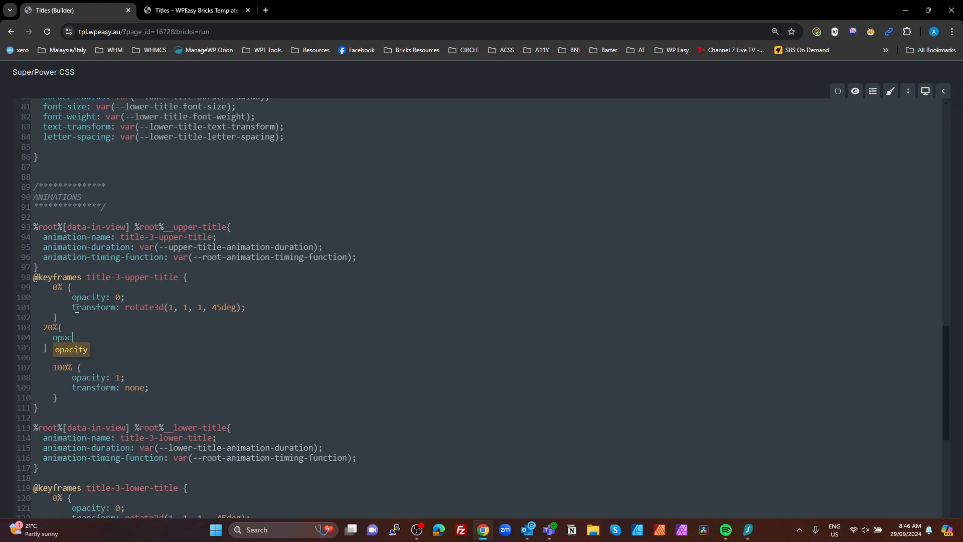
text(ity: 1;)
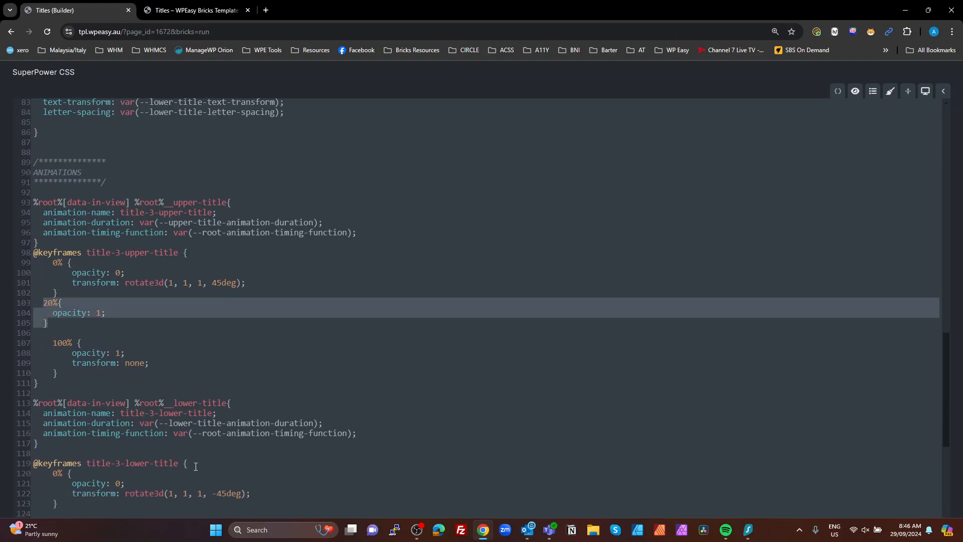
scroll(down, 3)
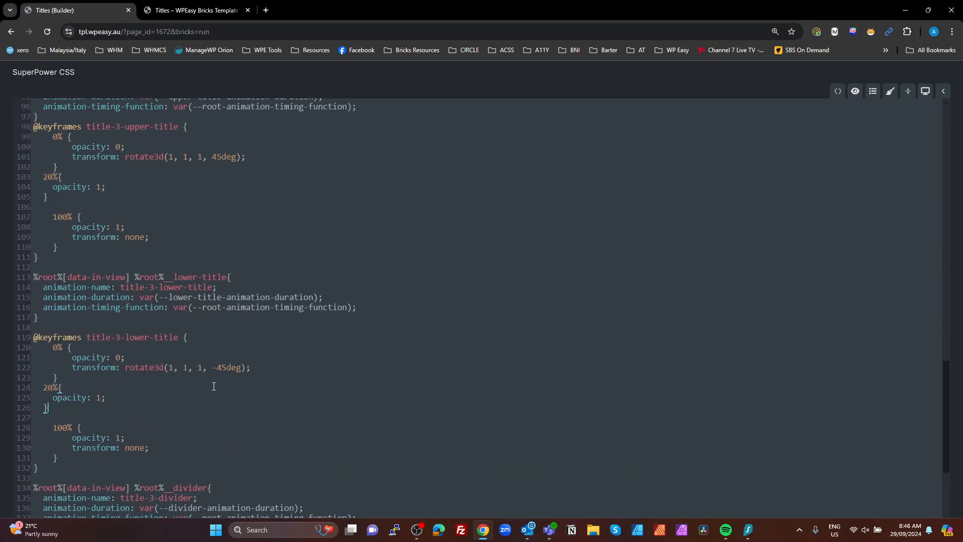
mouse_move(942, 90)
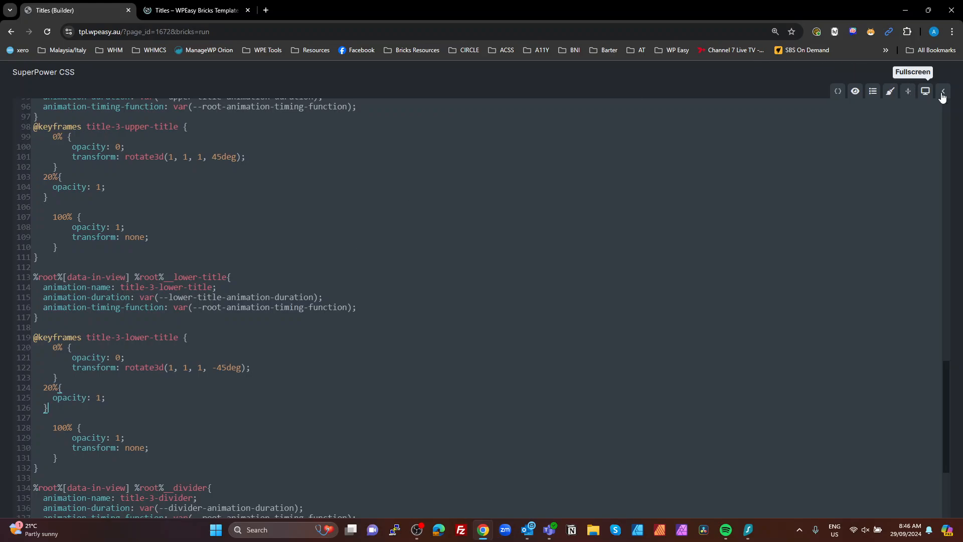
Save the draft, preview WPE Title 3 flipping in on the front end, then return to the builder.
click(941, 92)
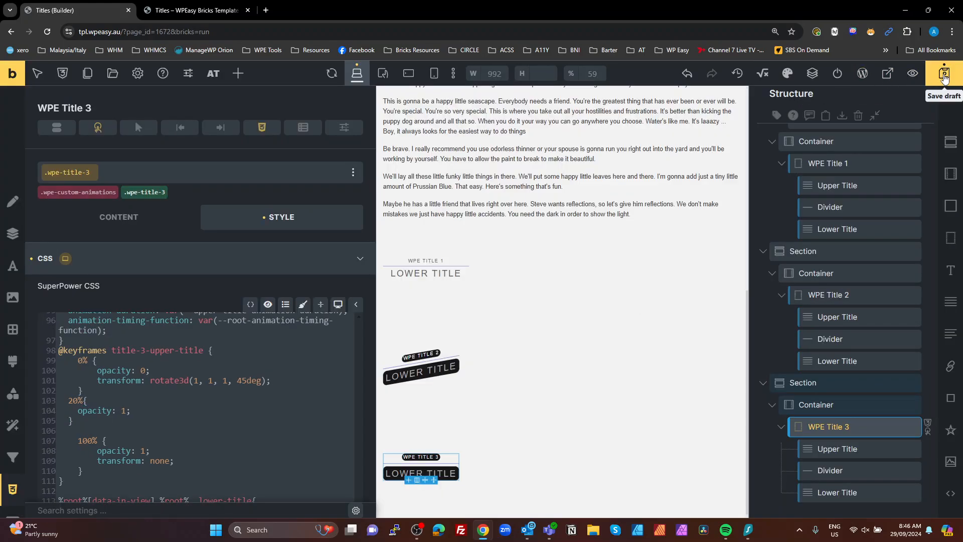
click(194, 11)
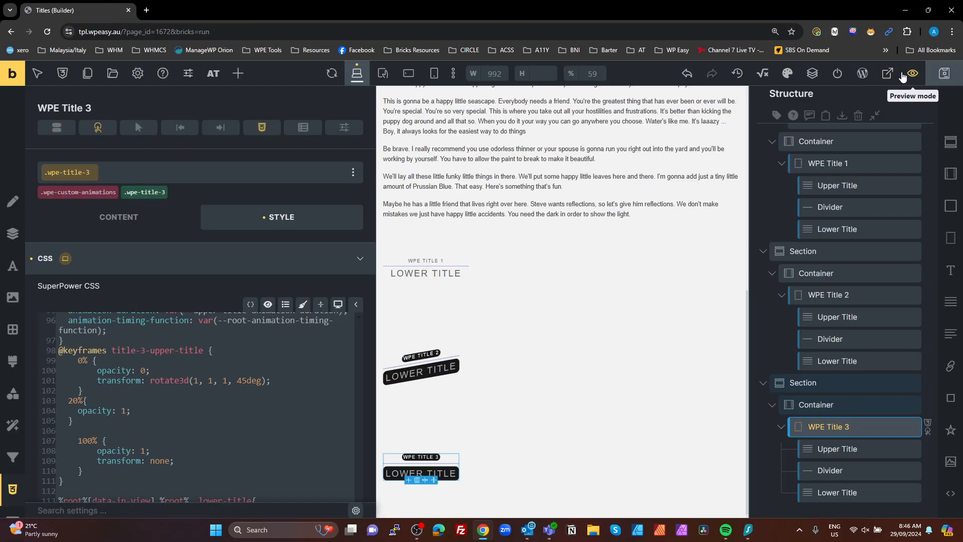
click(912, 74)
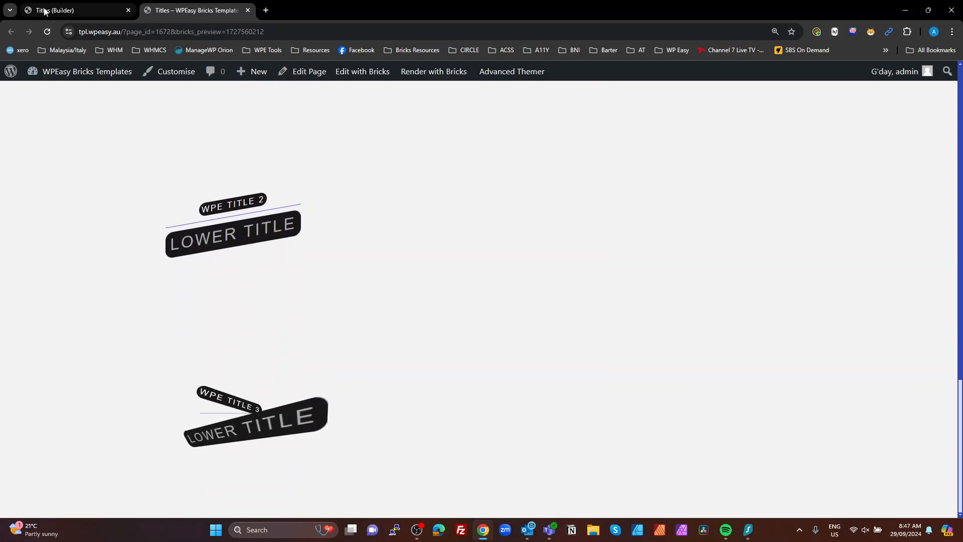
click(74, 10)
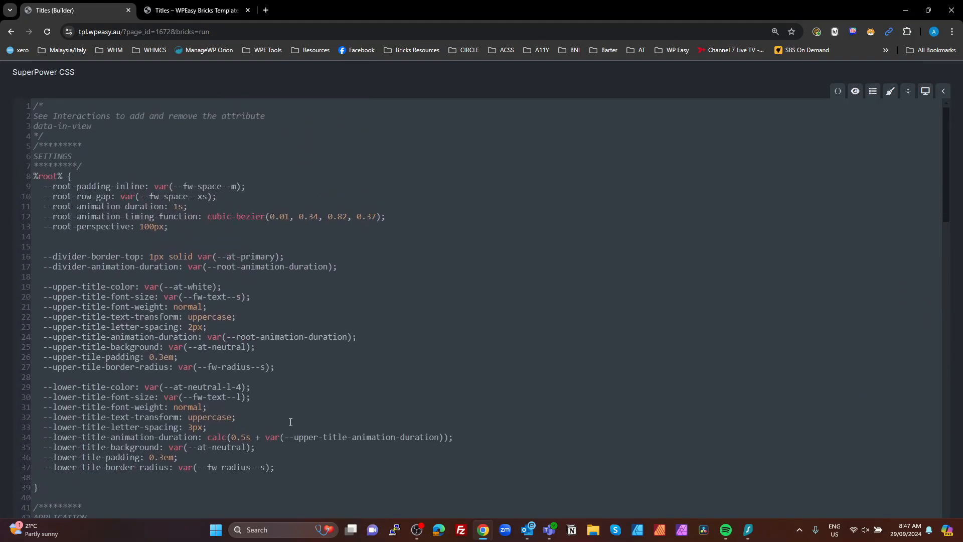
mouse_move(262, 425)
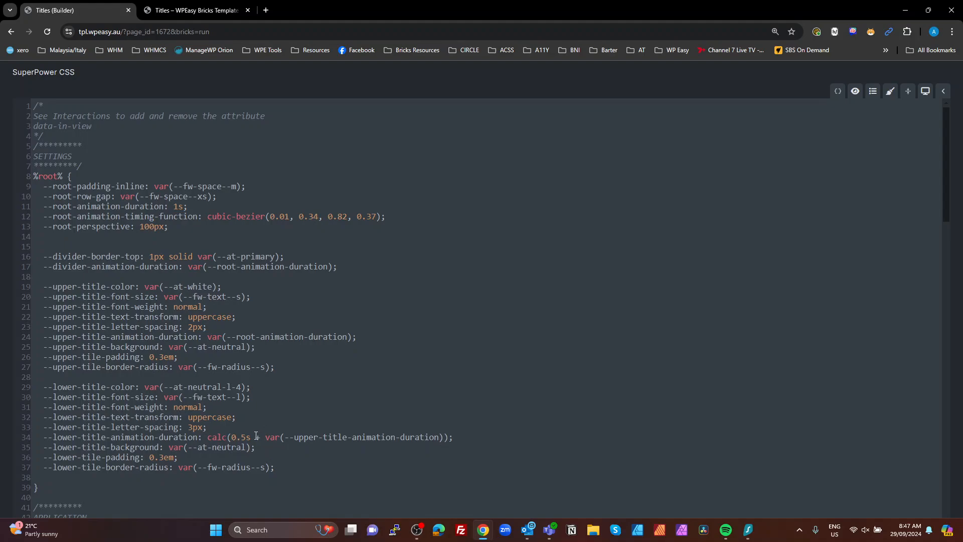
scroll(down, 3)
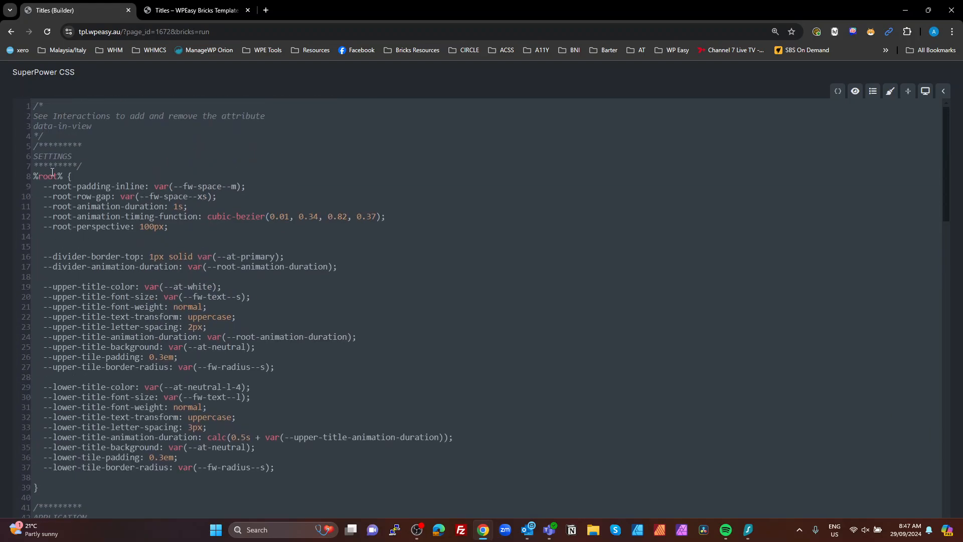
scroll(down, 3)
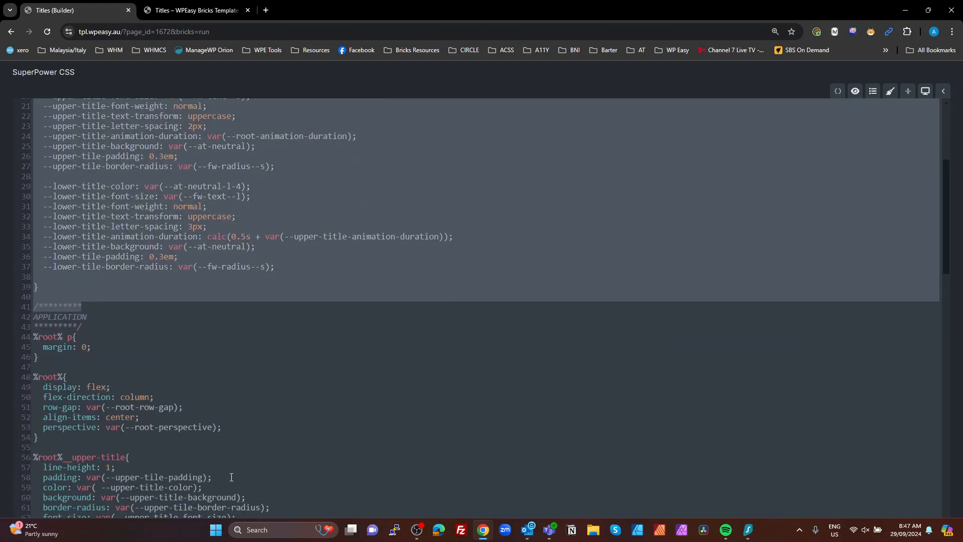
scroll(down, 3)
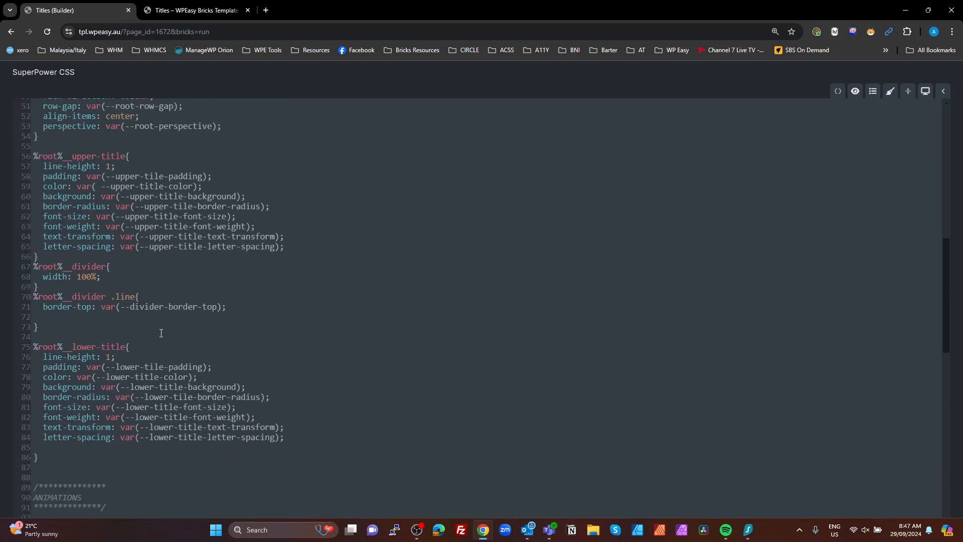
scroll(down, 3)
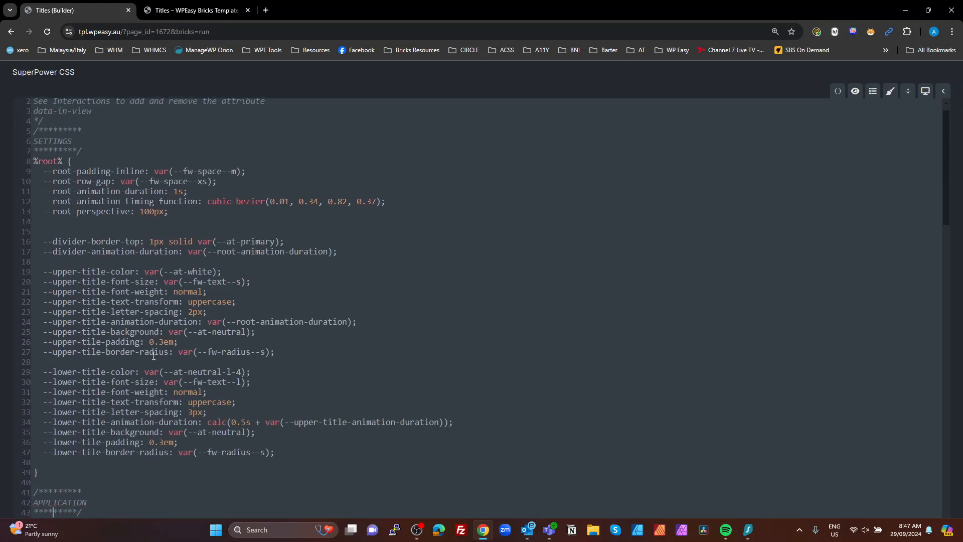
scroll(down, 3)
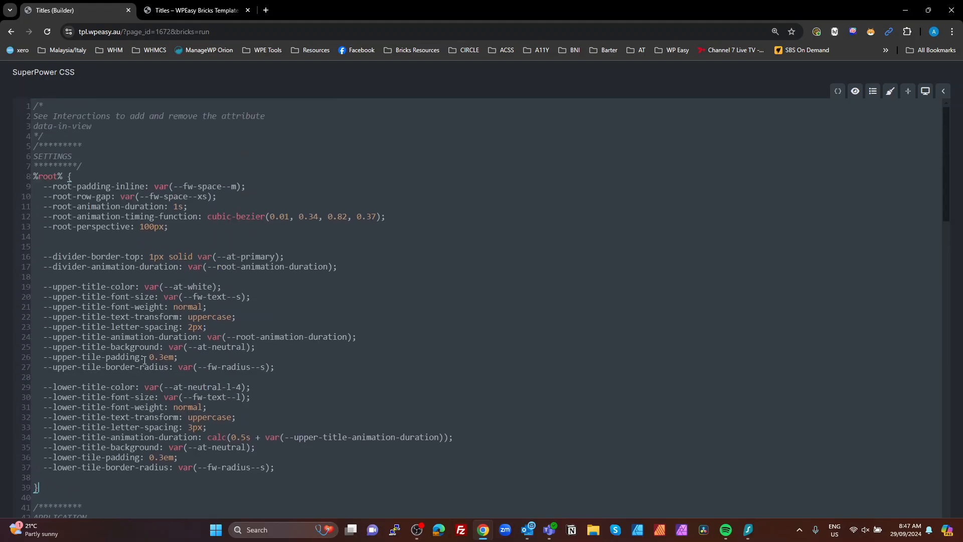
scroll(down, 3)
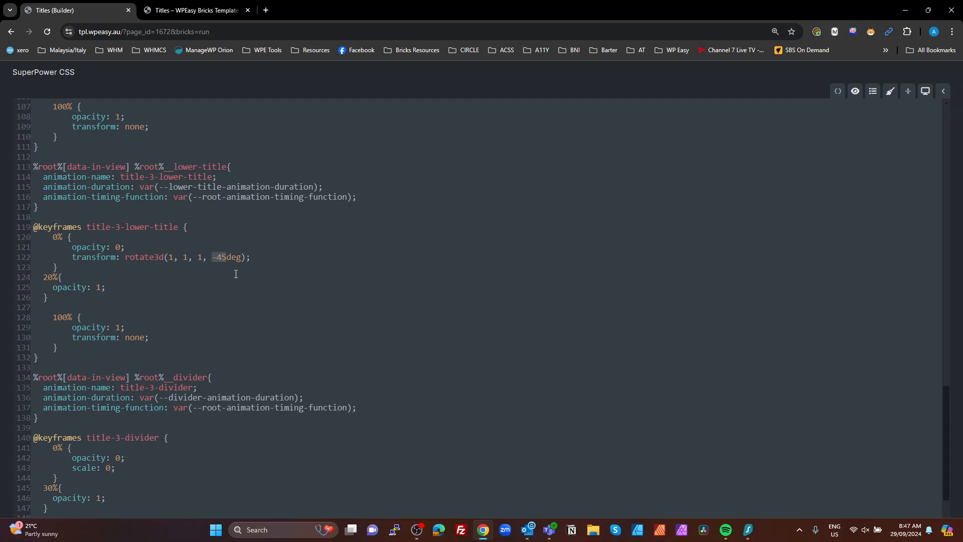
Change the lower title's 0% rotate3d angle from -45deg to 60deg and open the frontend page.
scroll(up, 3)
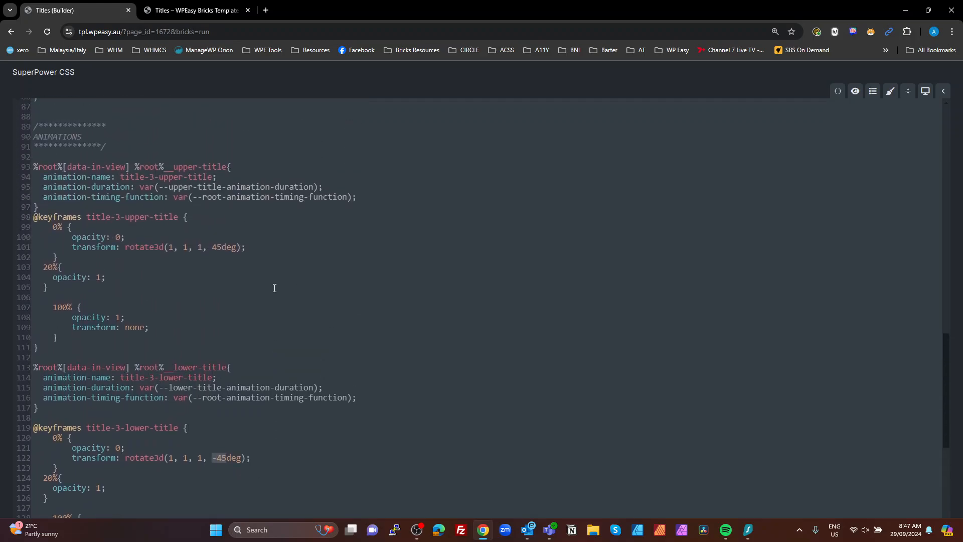
mouse_move(380, 320)
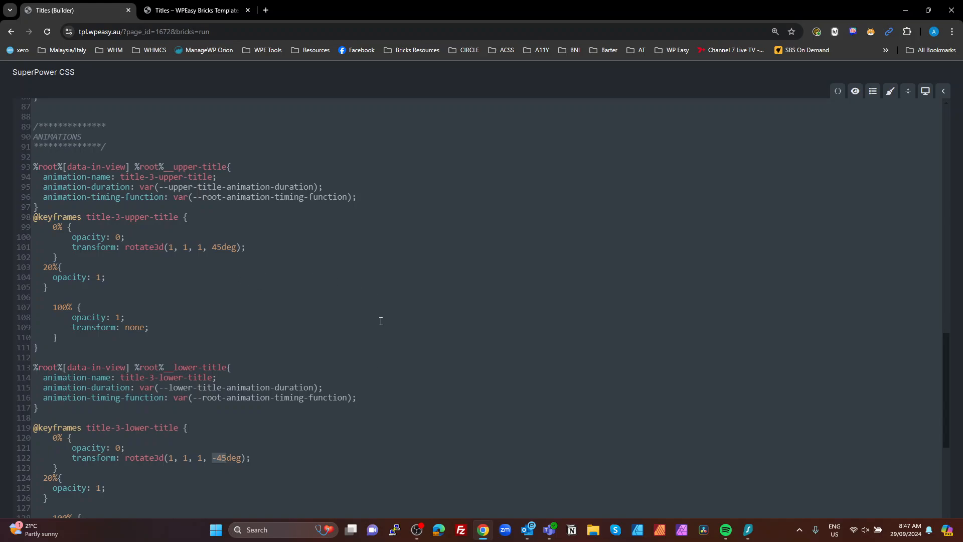
text(60)
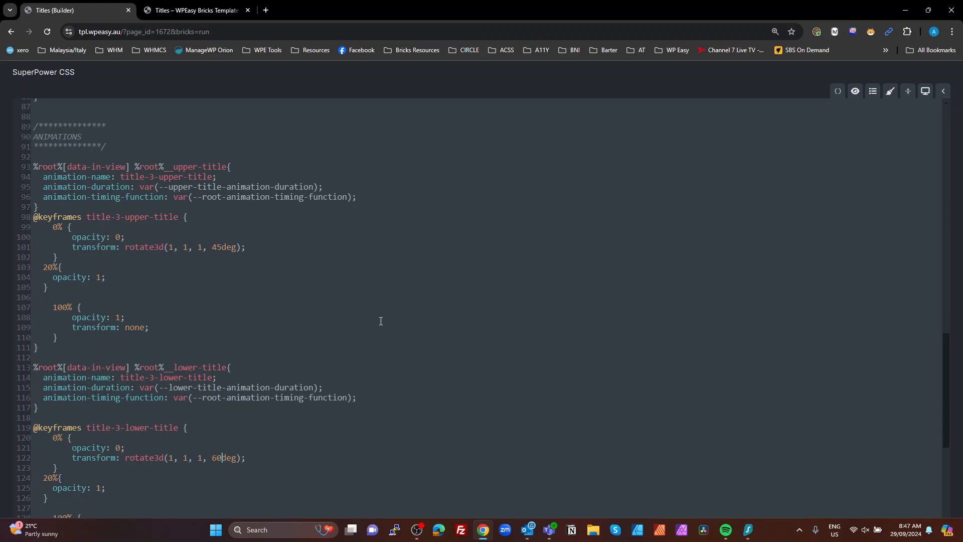
mouse_move(926, 91)
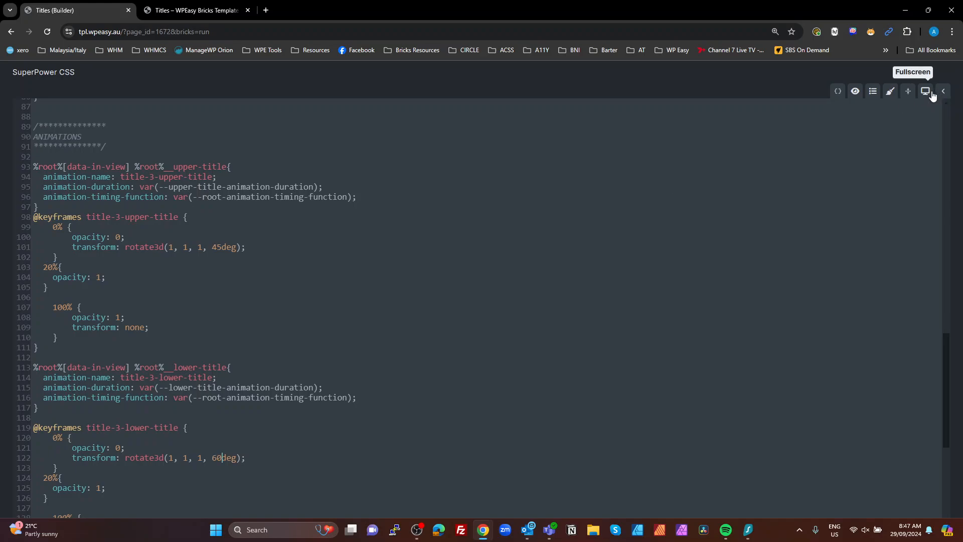
click(944, 90)
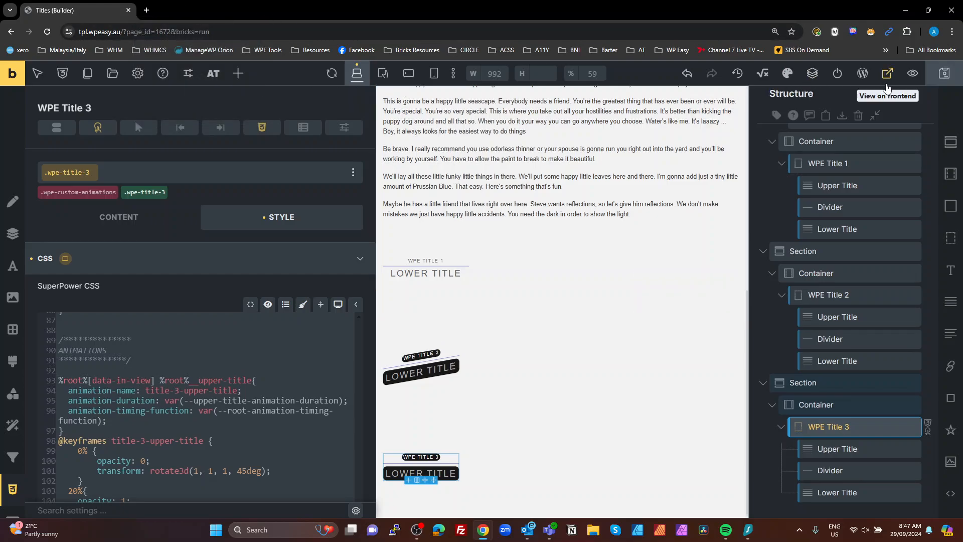
click(887, 74)
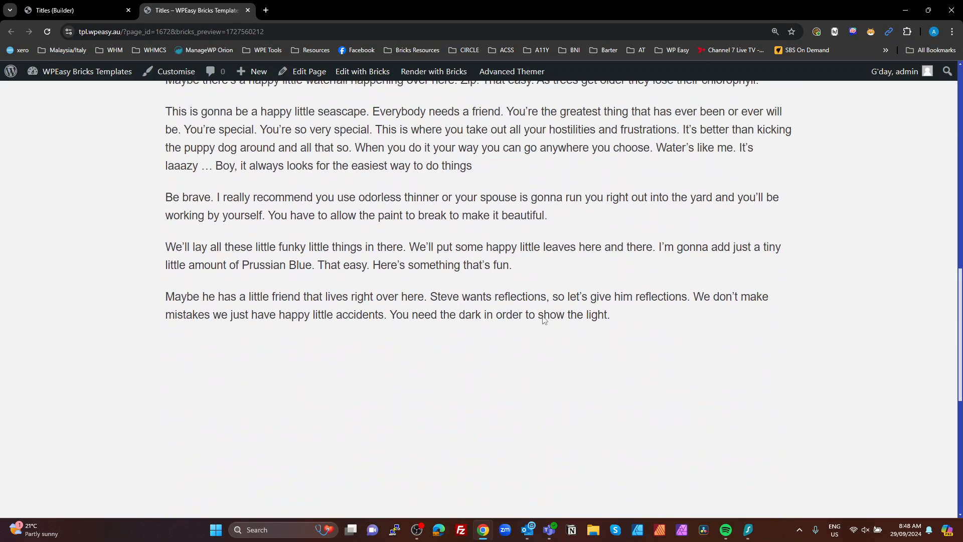